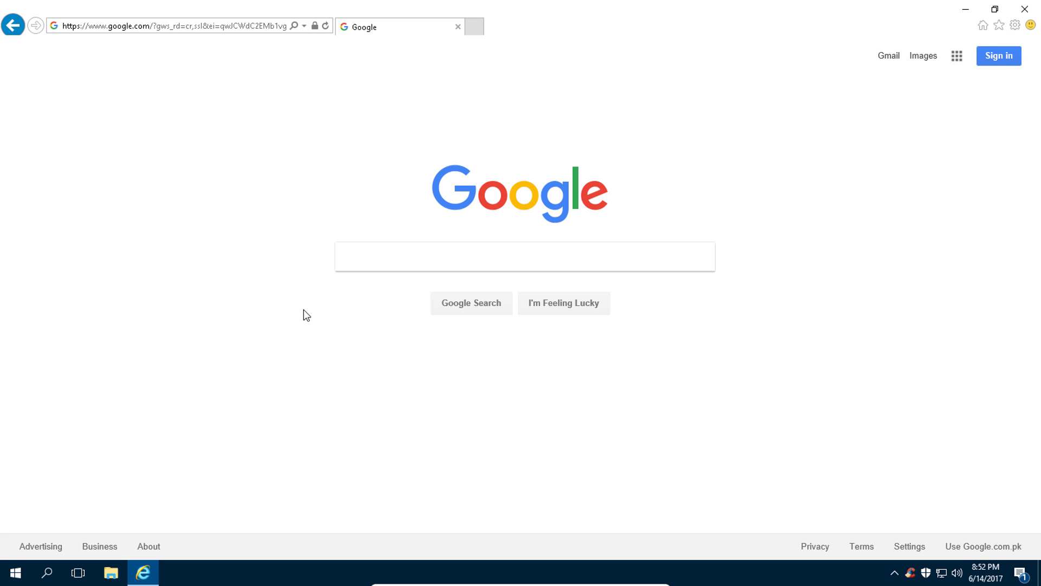
# Step: Run a Google search for 'kotlin compiler' from the search box
pyautogui.click(525, 256)
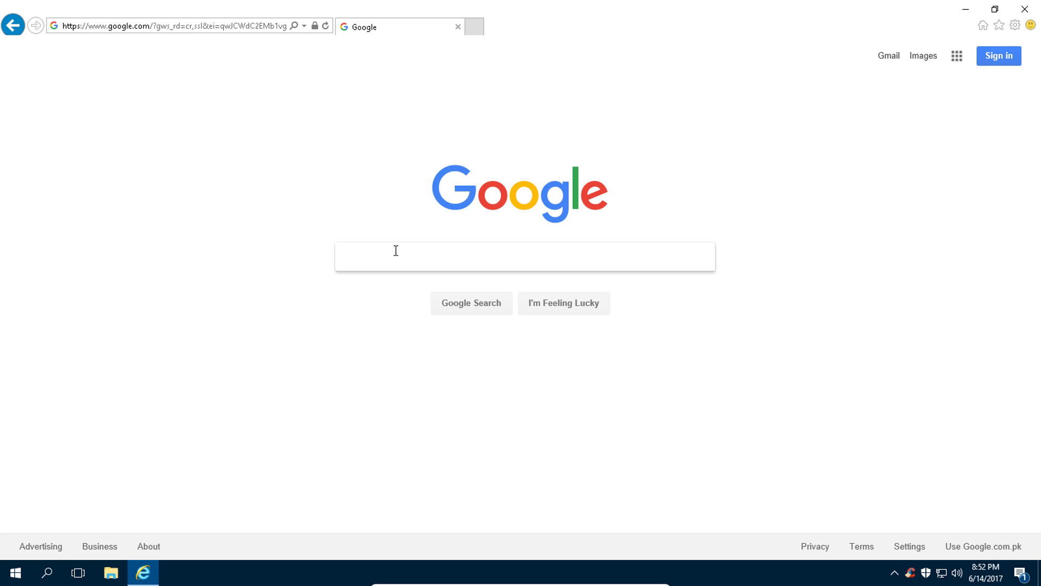
pyautogui.click(525, 256)
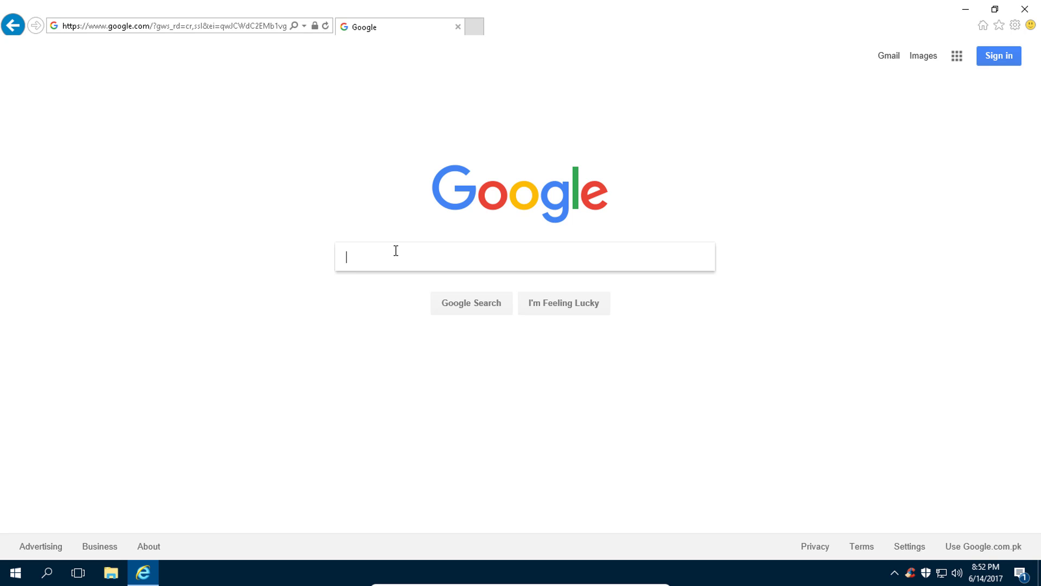
pyautogui.write('kotlin')
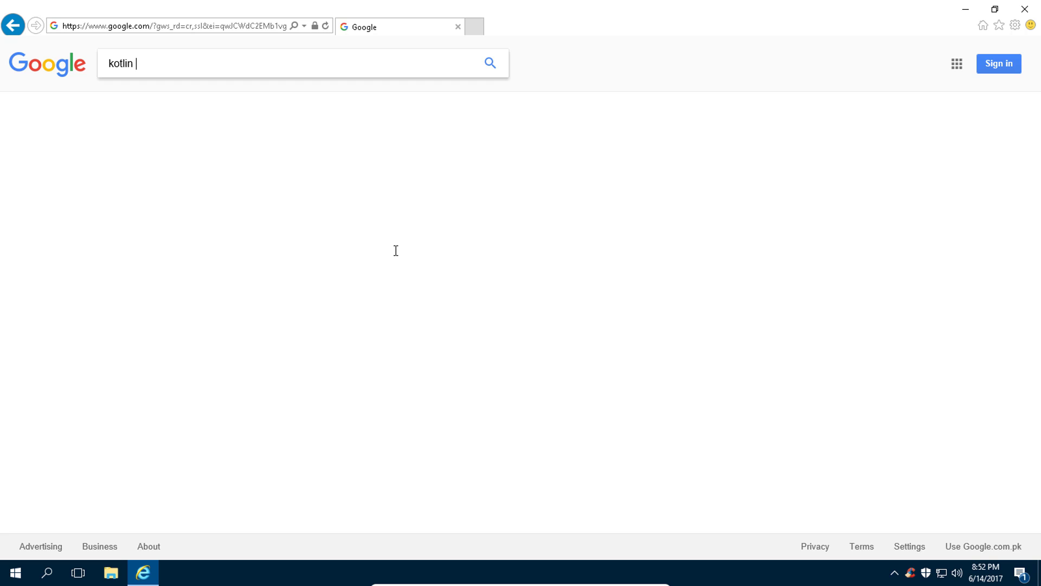
pyautogui.write('com')
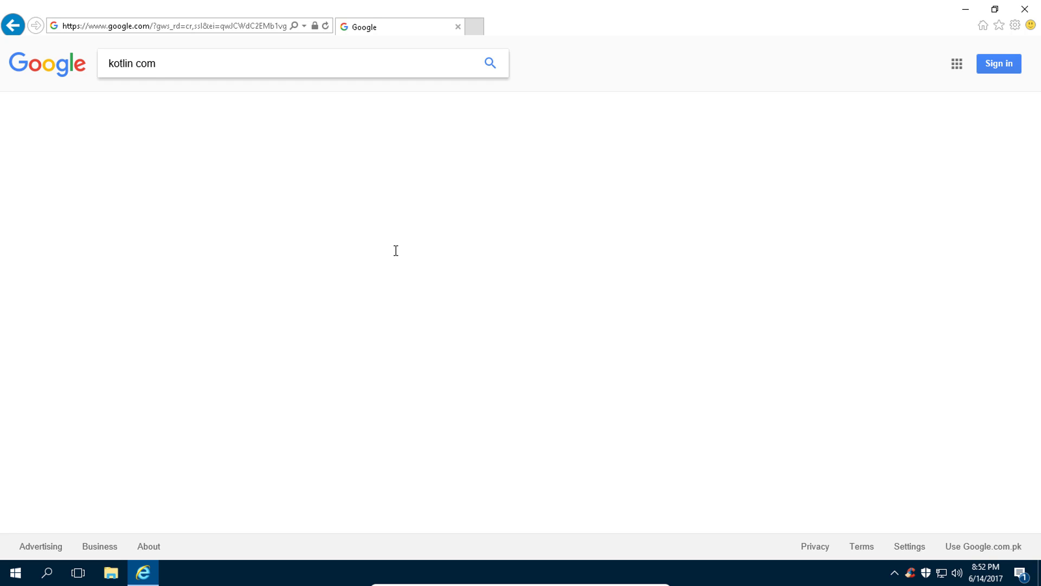
pyautogui.write('piler')
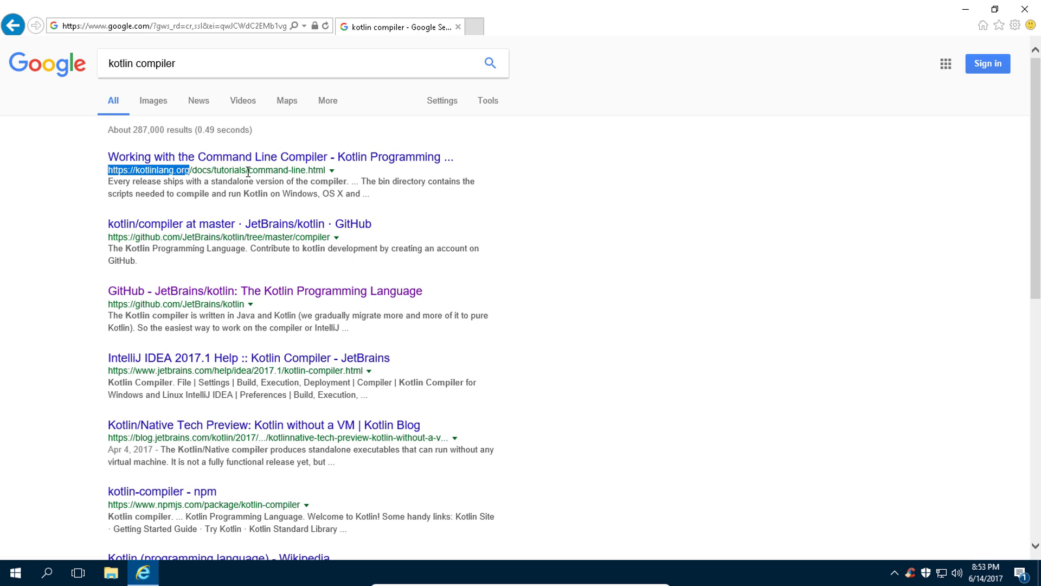
# Step: Open the kotlinlang.org command line compiler tutorial and follow its link to the GitHub releases
pyautogui.rightClick(250, 170)
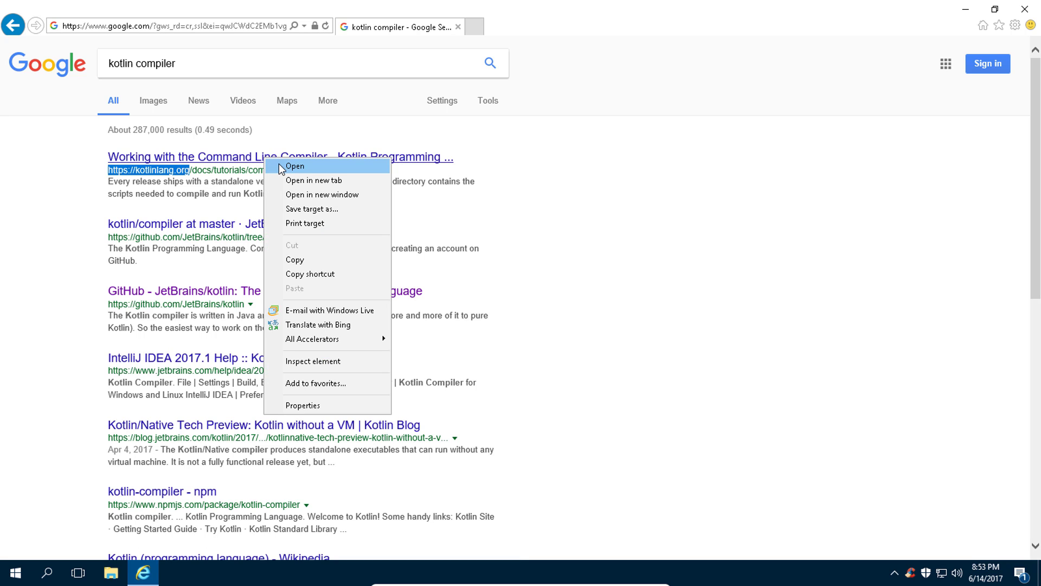
pyautogui.click(294, 166)
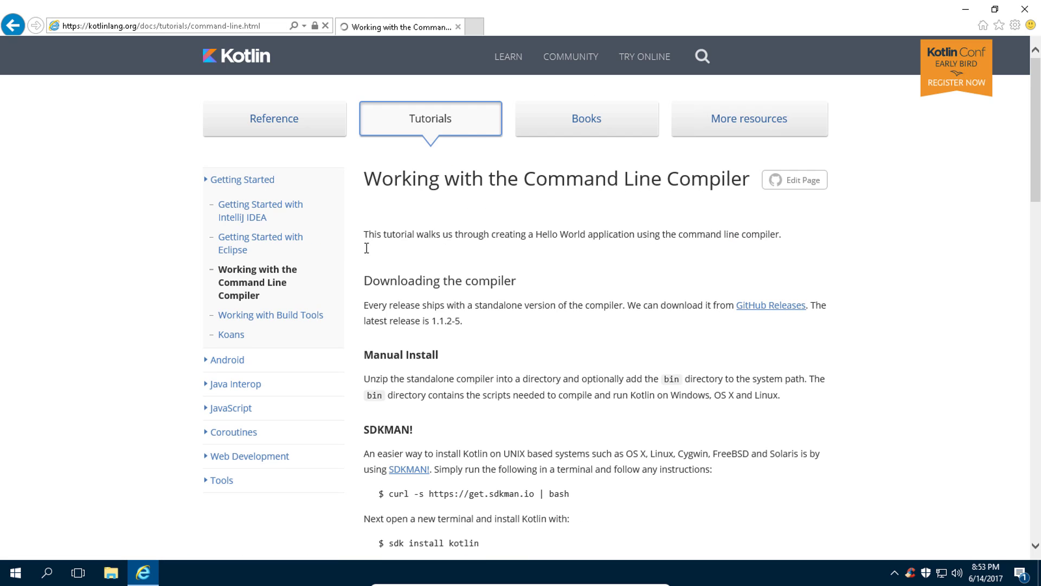
pyautogui.moveTo(803, 319)
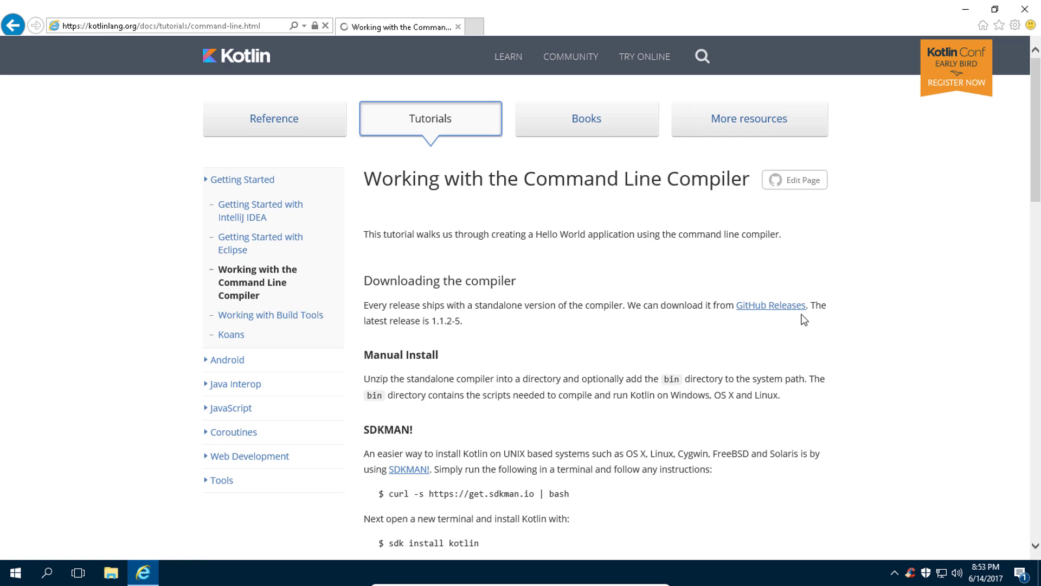
pyautogui.moveTo(770, 305)
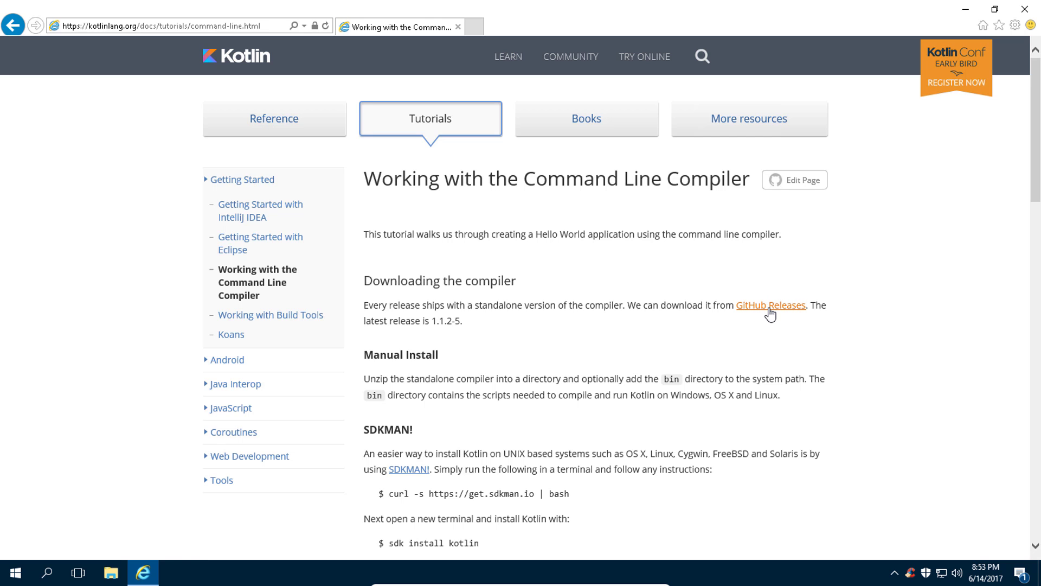
pyautogui.click(771, 305)
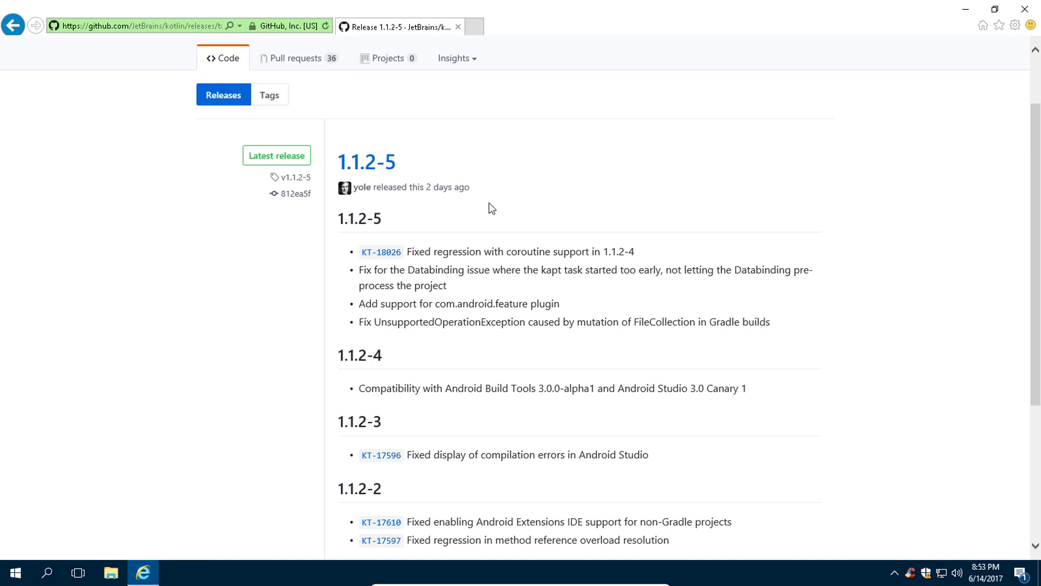
pyautogui.scroll(-3)
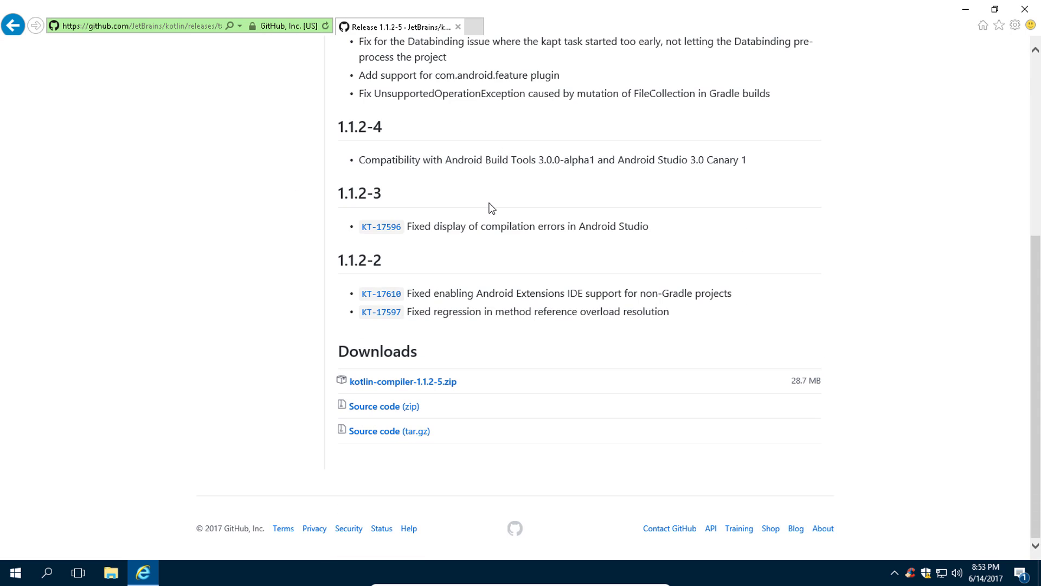
pyautogui.moveTo(488, 388)
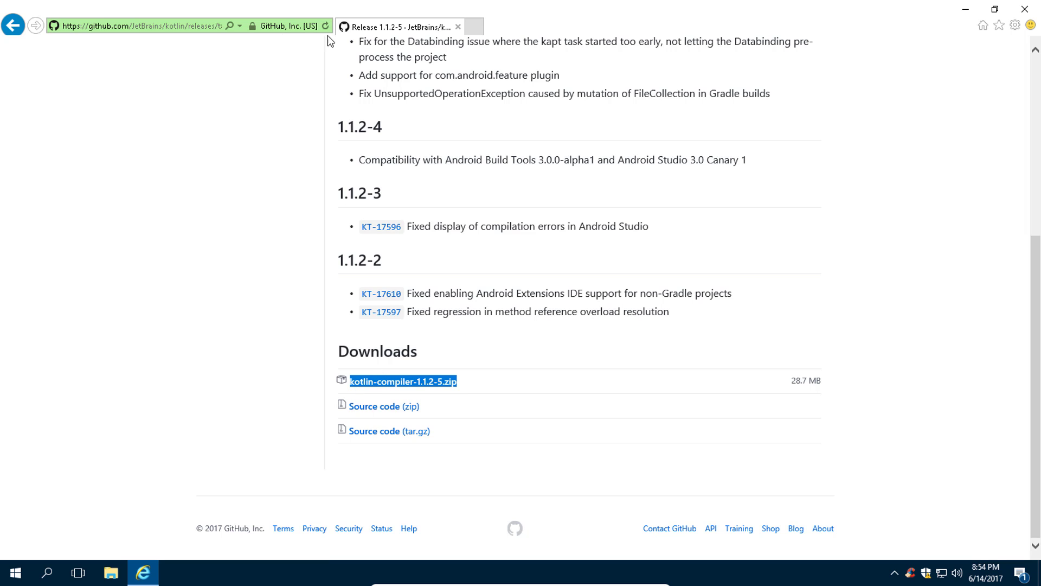
# Step: Go to google.com, search 'kotlin github' and open the JetBrains/kotlin repository result
pyautogui.scroll(3)
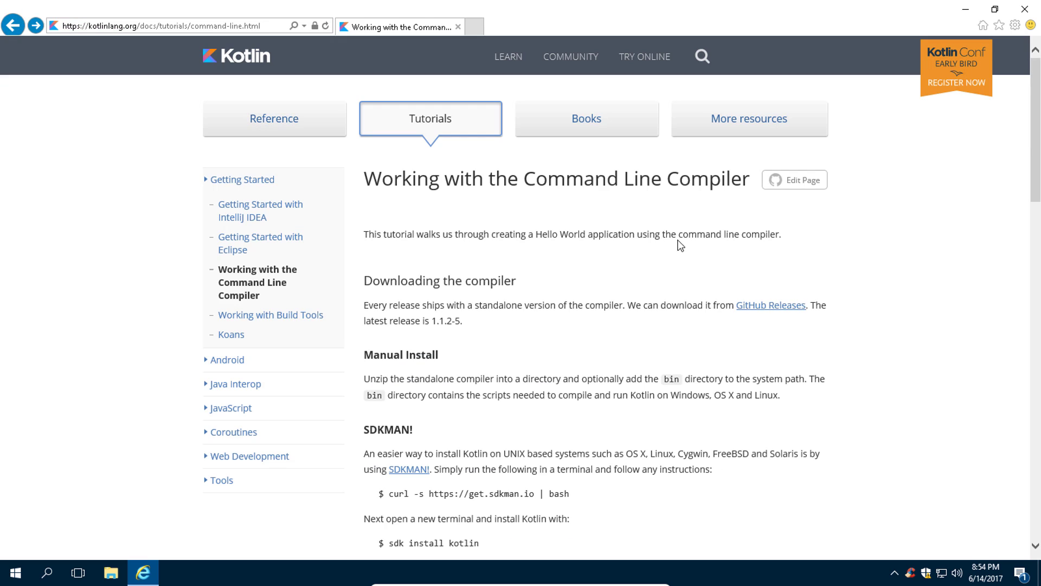
pyautogui.moveTo(770, 305)
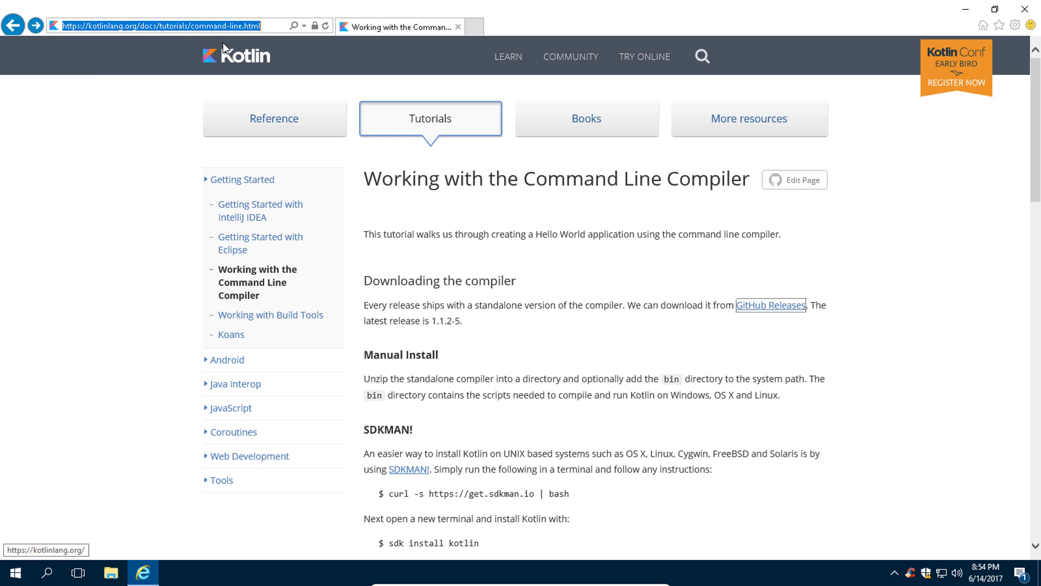
pyautogui.write('google.com/')
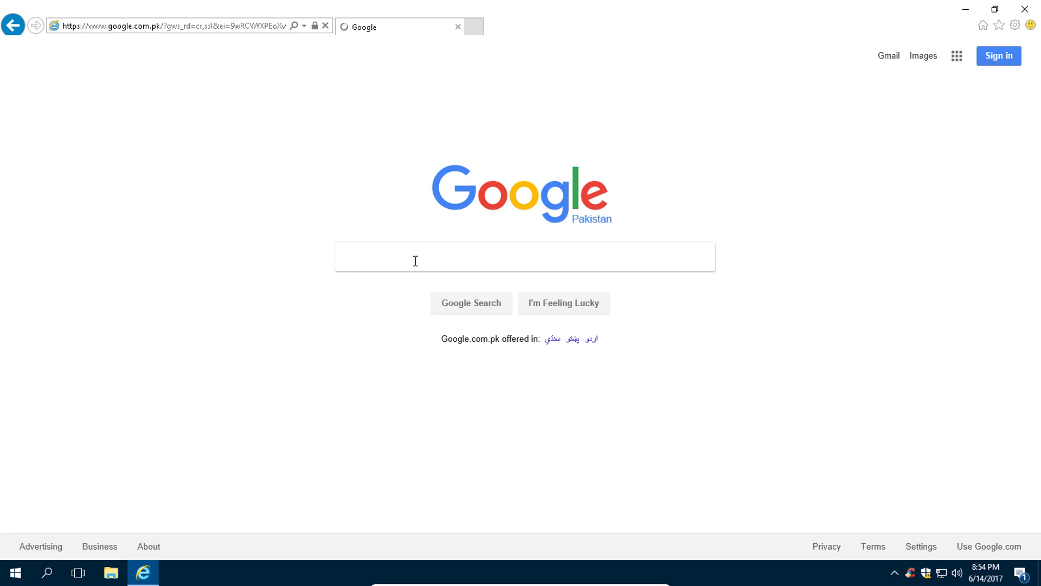
pyautogui.write('kotlin')
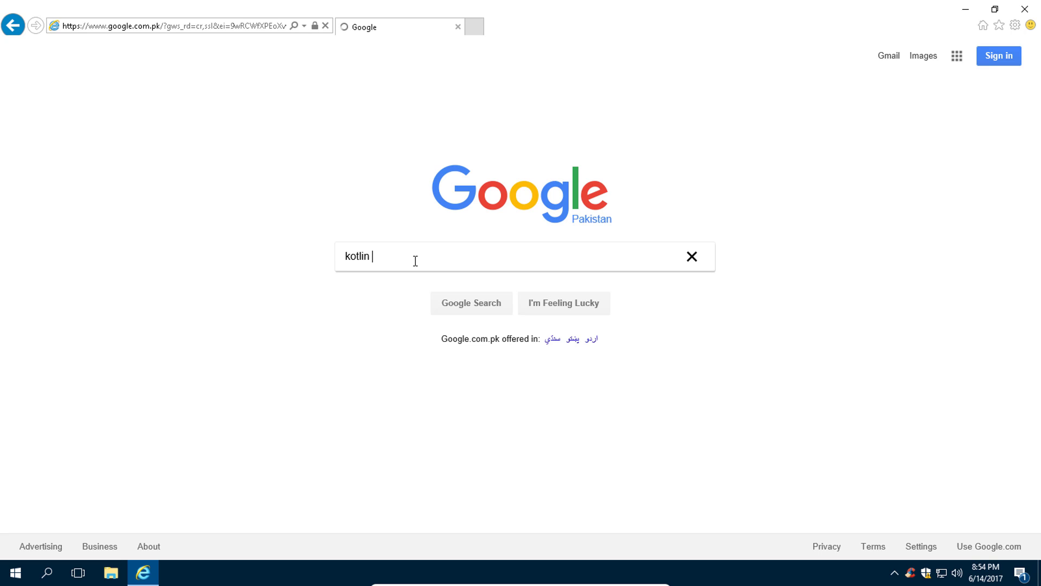
pyautogui.write('git')
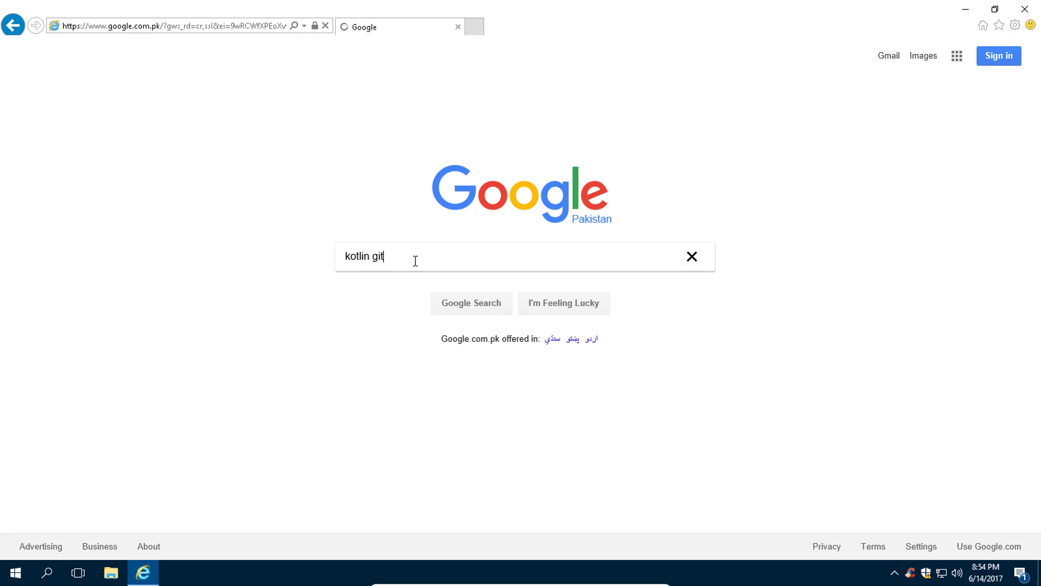
pyautogui.write('hub')
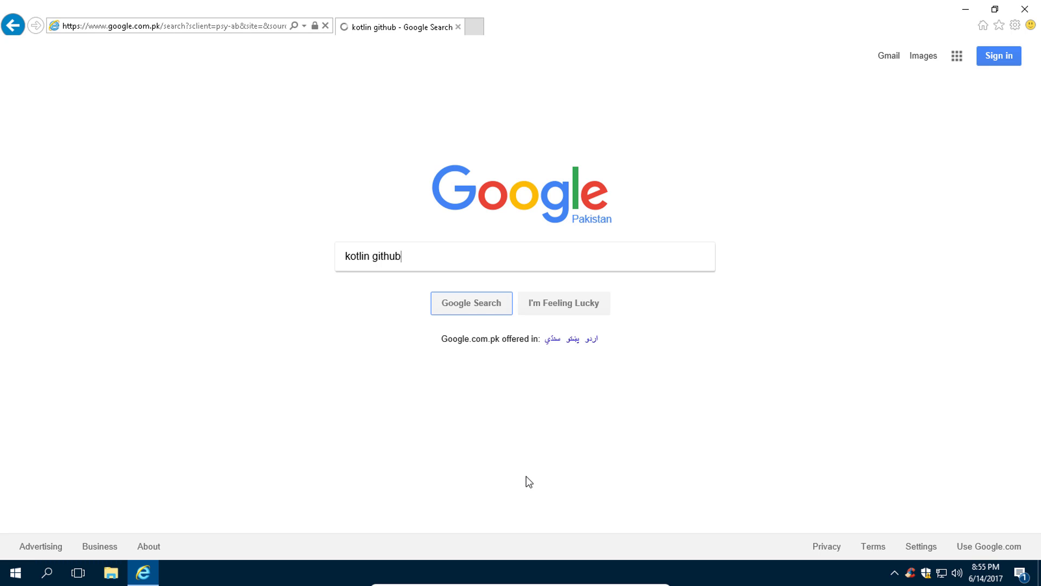
pyautogui.click(471, 303)
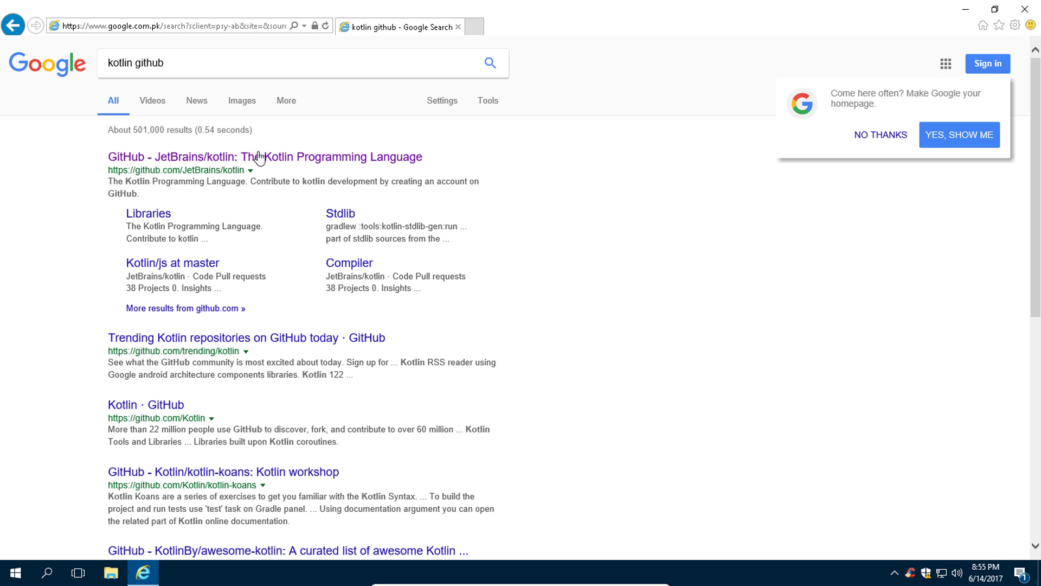
pyautogui.click(263, 156)
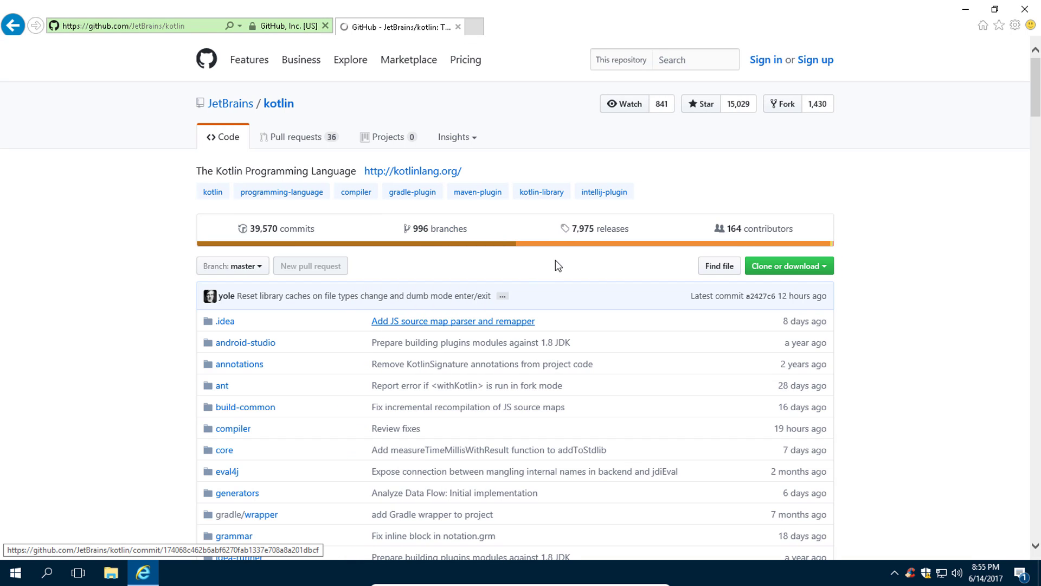
pyautogui.moveTo(602, 234)
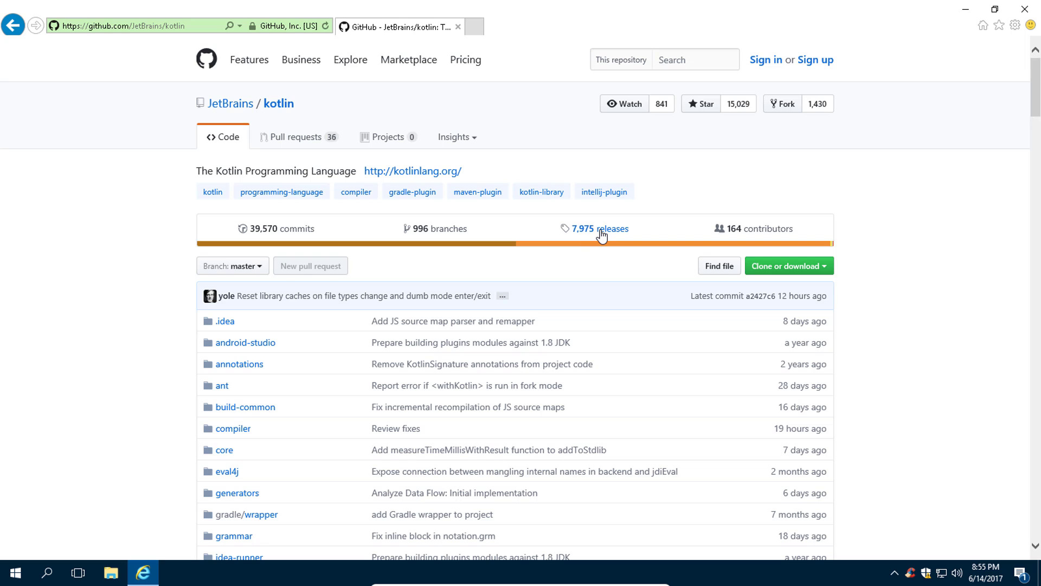
# Step: Open the repository's releases list and the latest release, down to its Downloads section
pyautogui.click(601, 229)
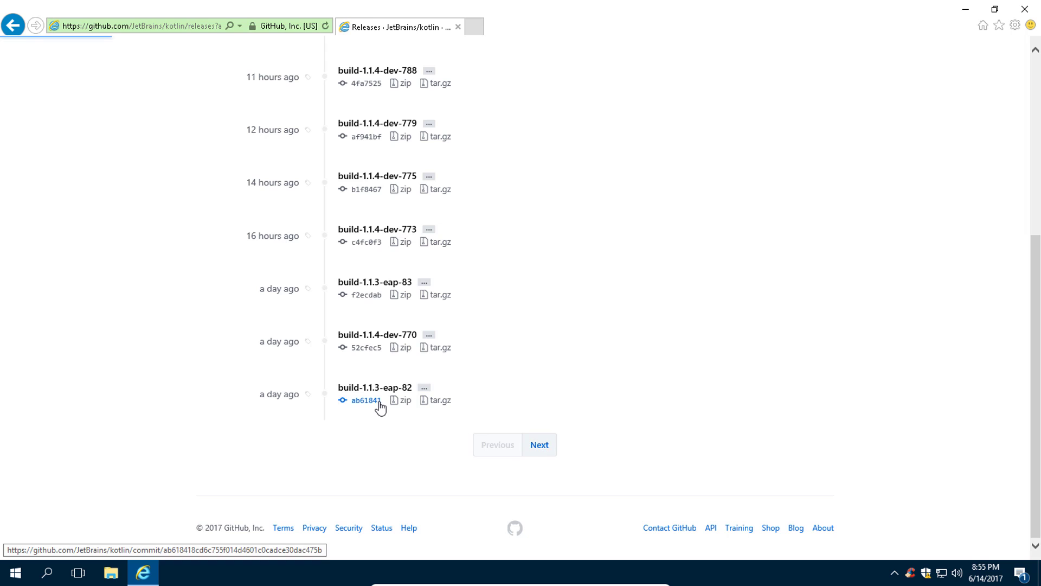
pyautogui.click(539, 444)
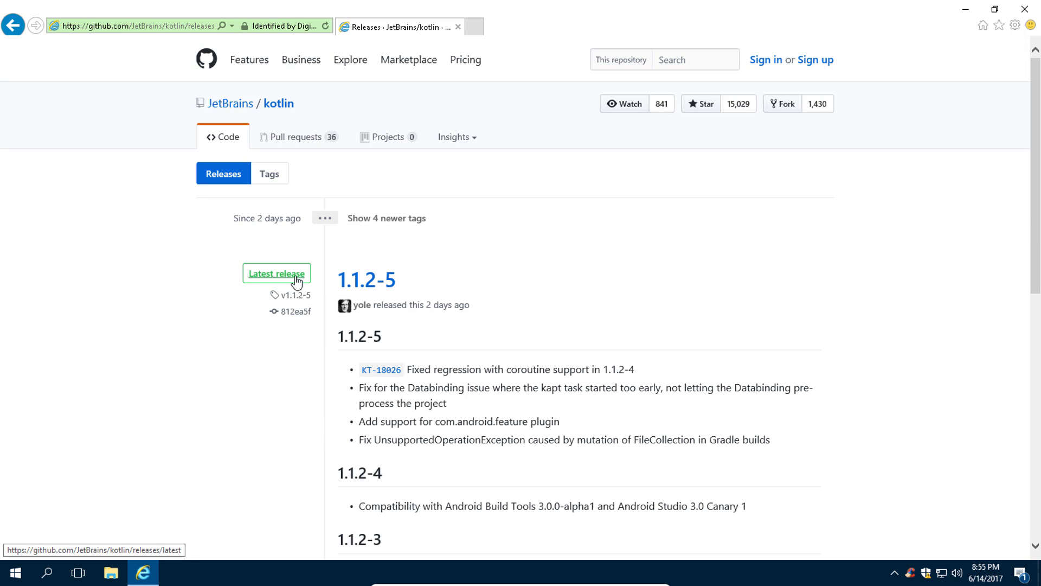
pyautogui.scroll(-3)
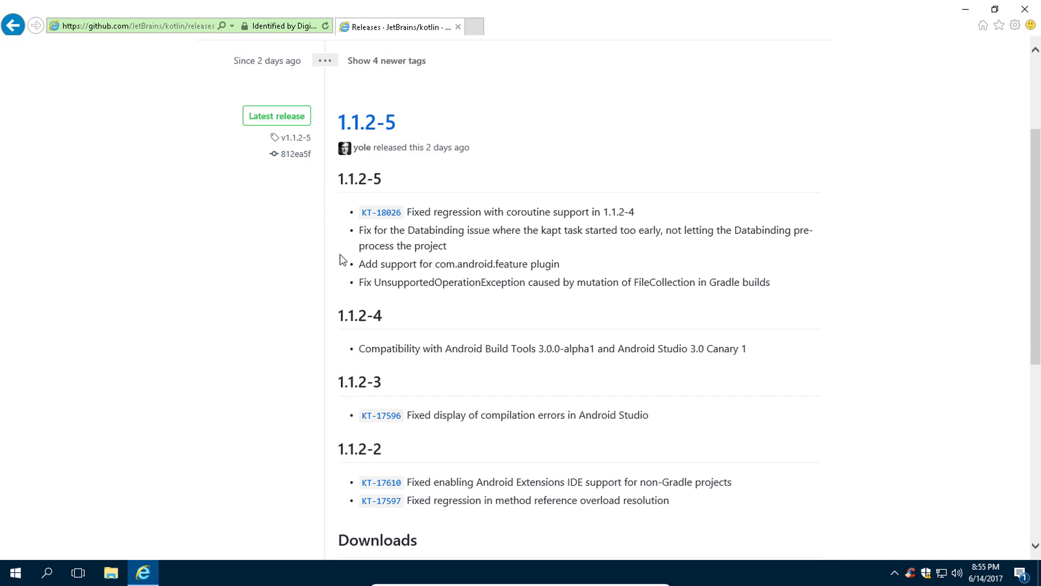
pyautogui.scroll(-3)
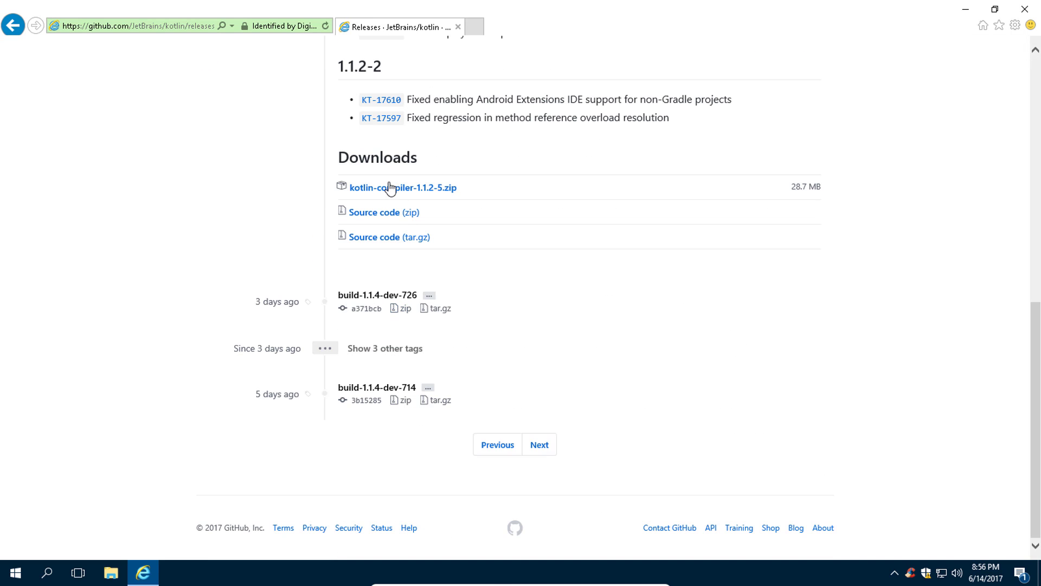
# Step: Download kotlin-compiler-1.1.2-5.zip and save it to disk via the download bar
pyautogui.click(496, 445)
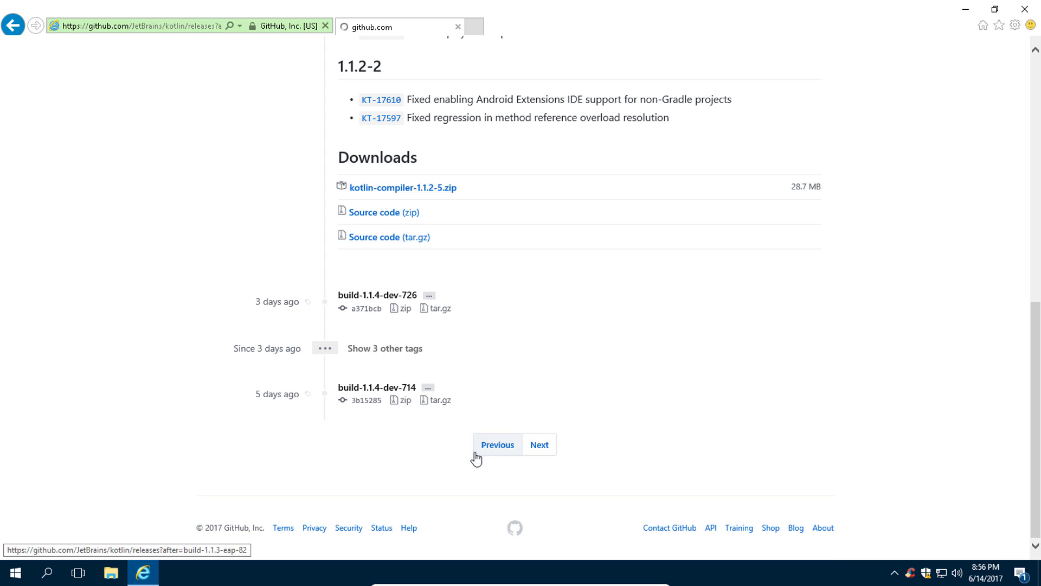
pyautogui.click(403, 188)
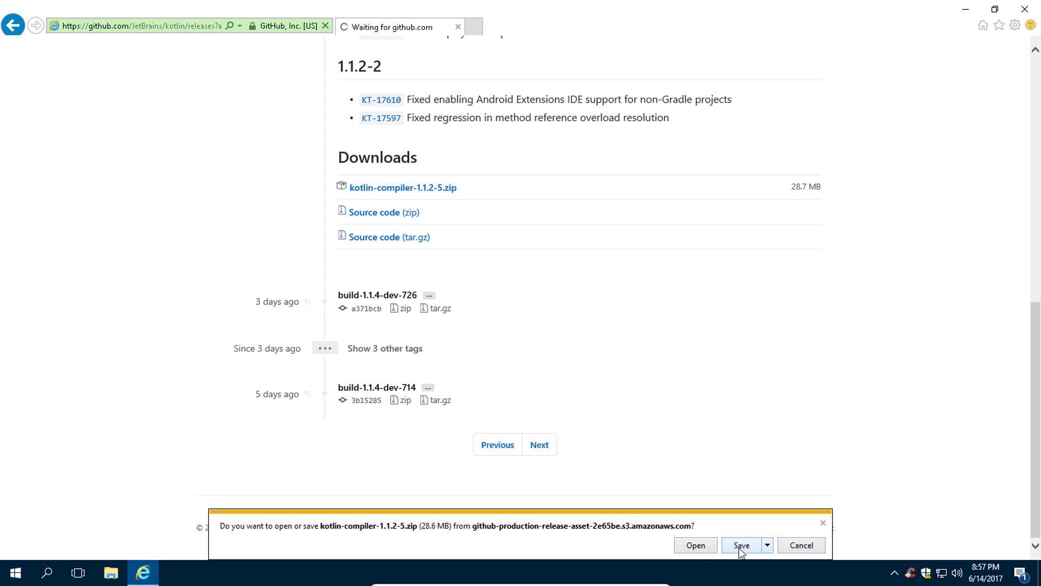
pyautogui.click(741, 544)
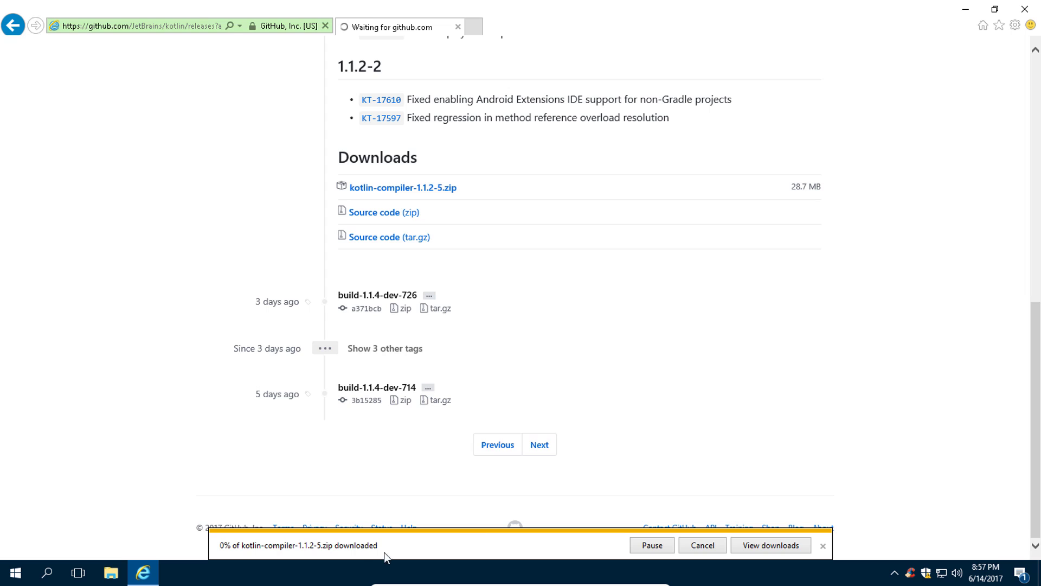
pyautogui.moveTo(401, 564)
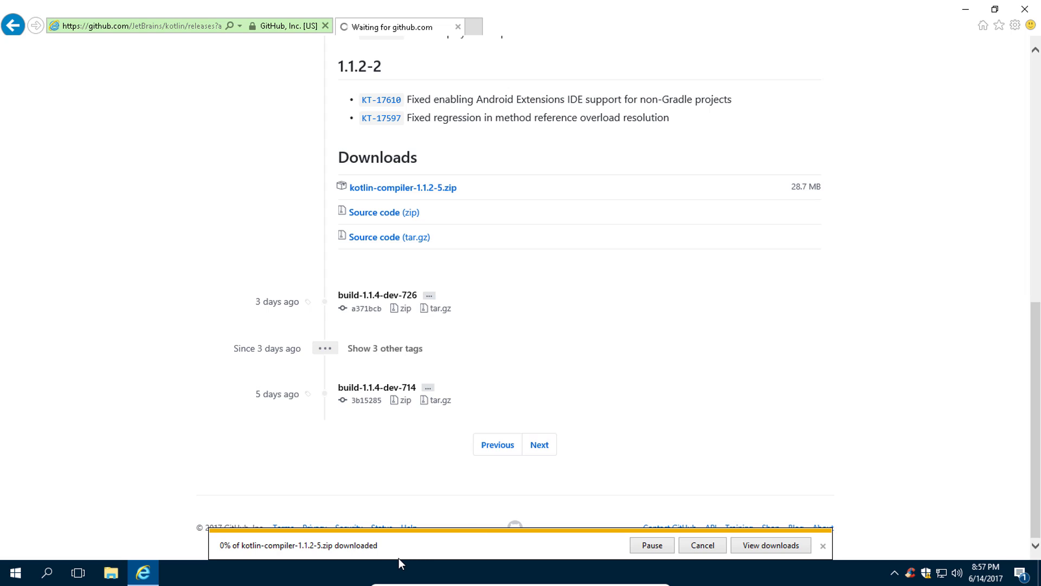
pyautogui.moveTo(411, 564)
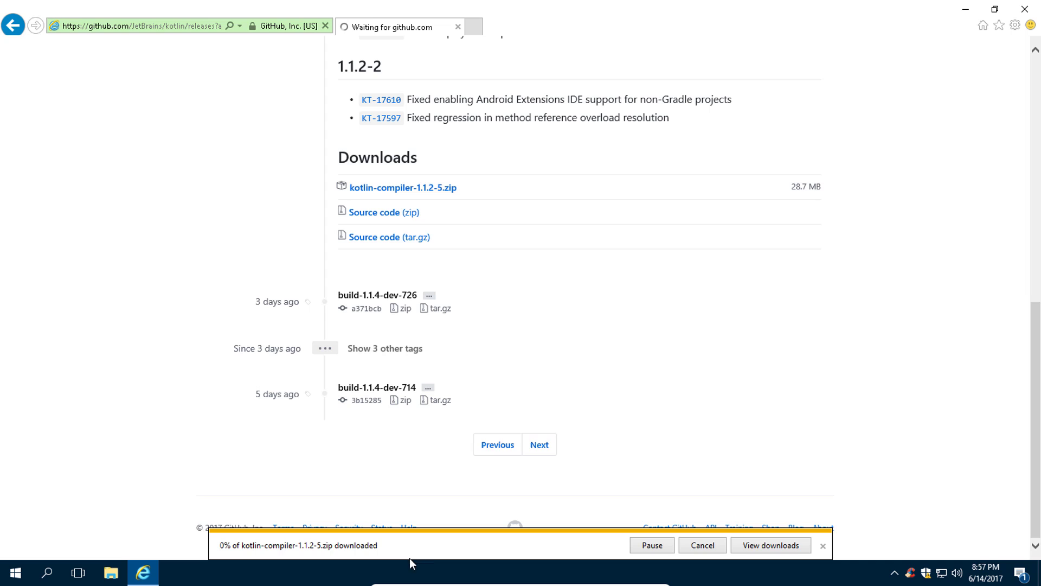
pyautogui.moveTo(716, 555)
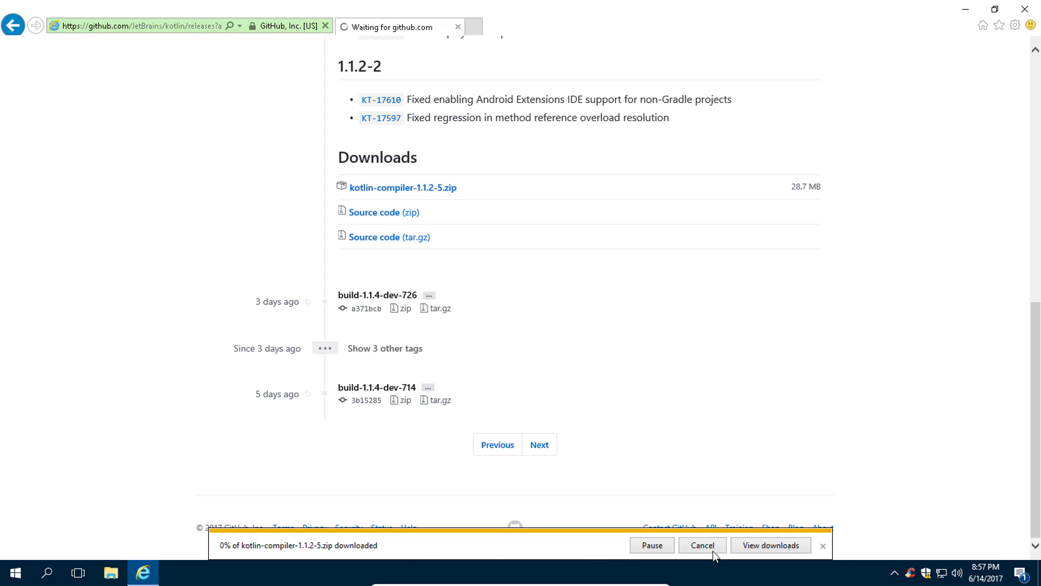
pyautogui.click(701, 545)
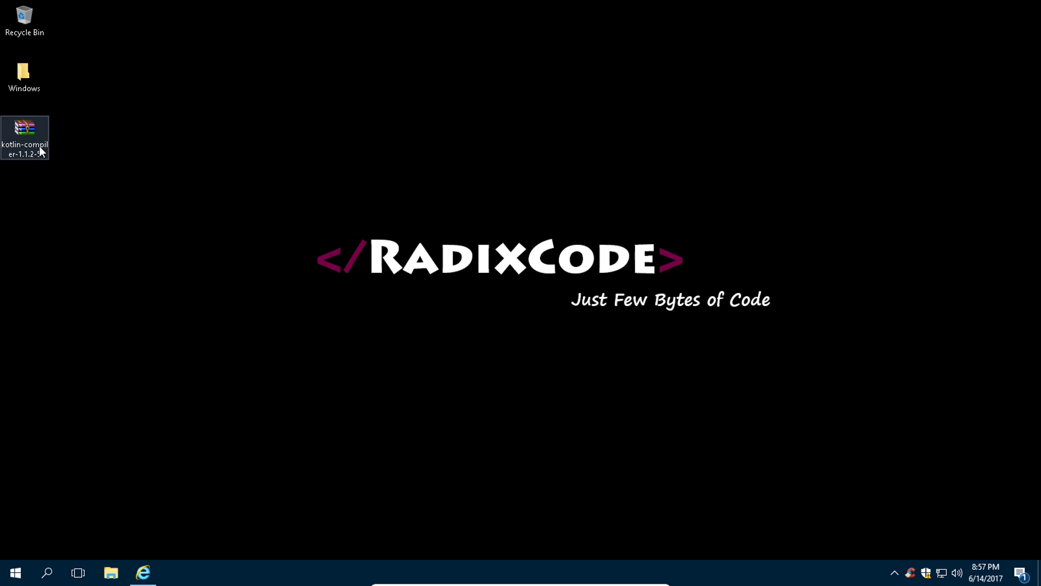
# Step: Extract the compiler zip here into a kotlinc folder and view its bin, lib and build contents
pyautogui.rightClick(25, 138)
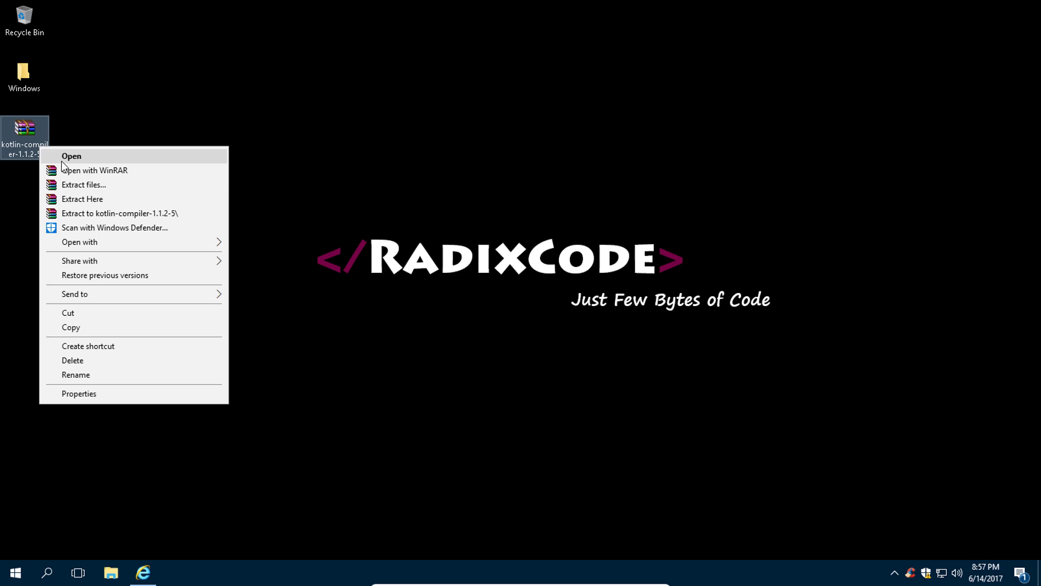
pyautogui.moveTo(81, 200)
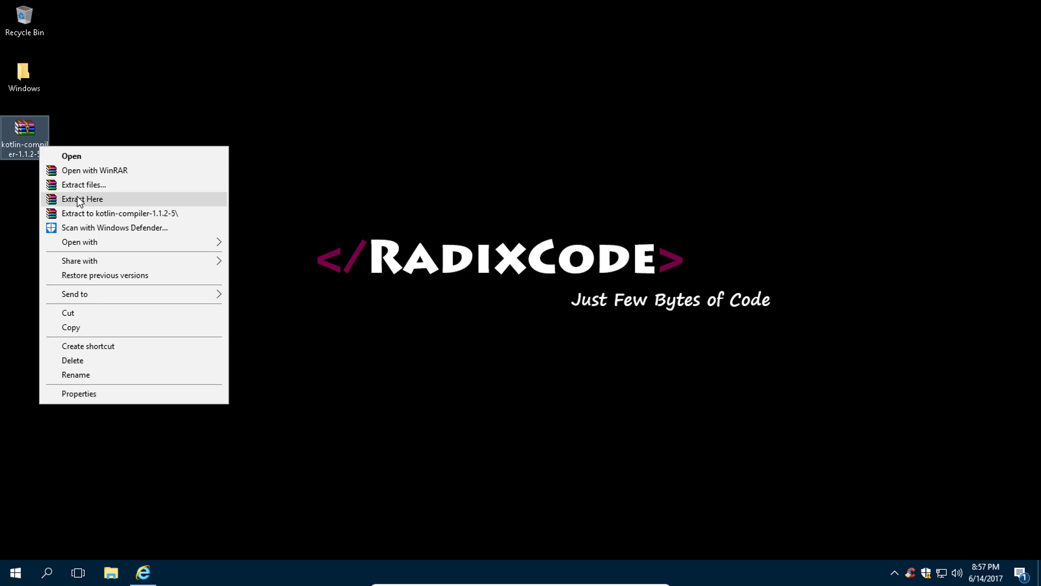
pyautogui.click(81, 198)
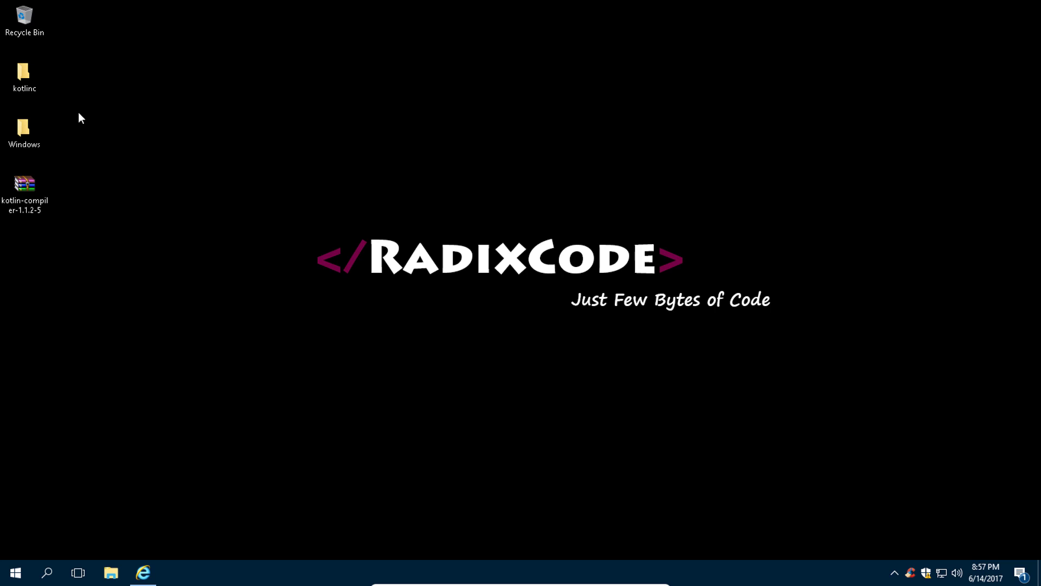
pyautogui.click(25, 73)
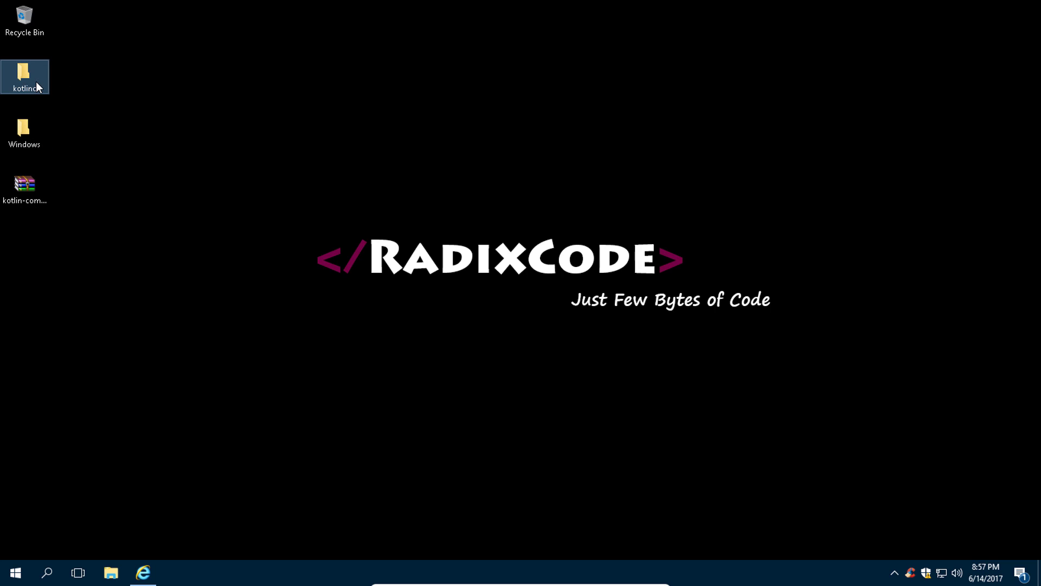
pyautogui.doubleClick(25, 76)
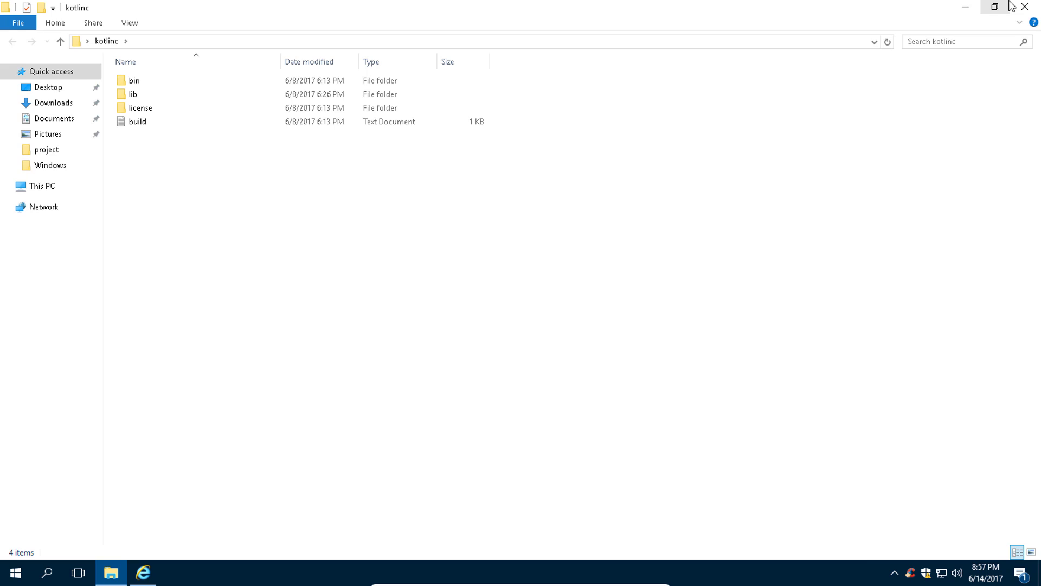
pyautogui.rightClick(10, 73)
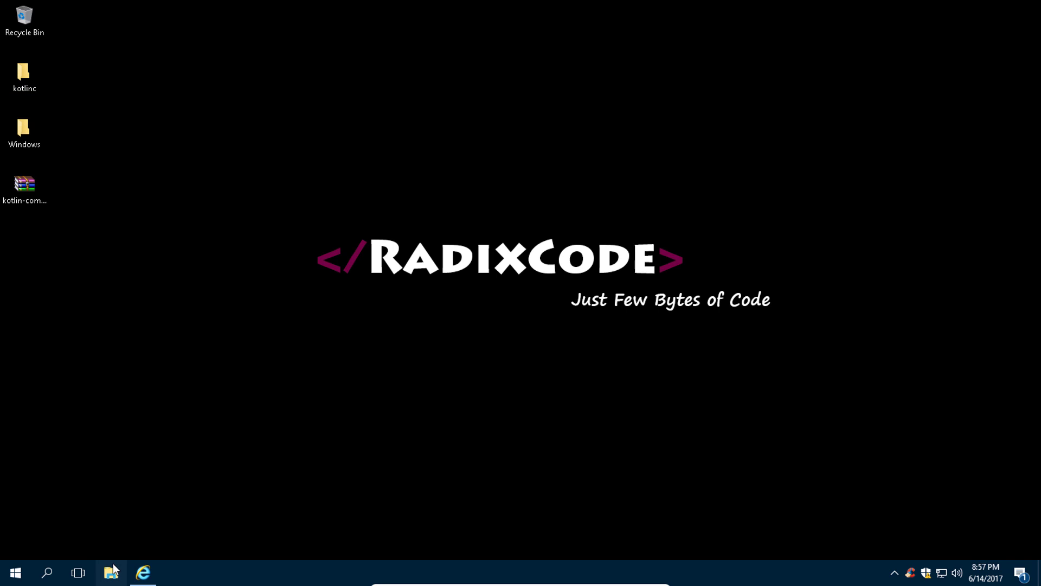
# Step: Browse to C:\kotlinc\bin in File Explorer and copy its full path from the address bar
pyautogui.click(110, 572)
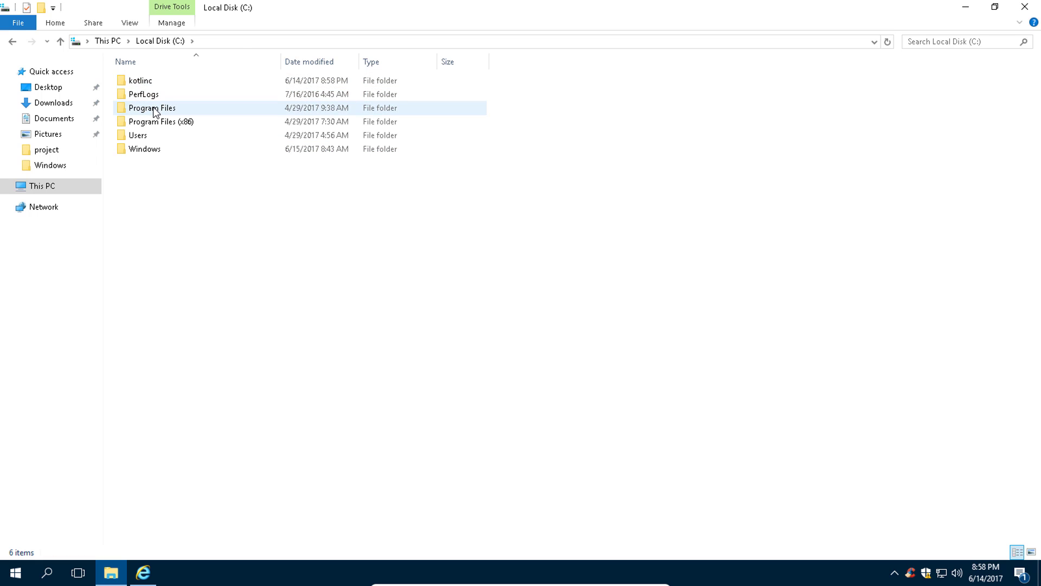
pyautogui.click(152, 108)
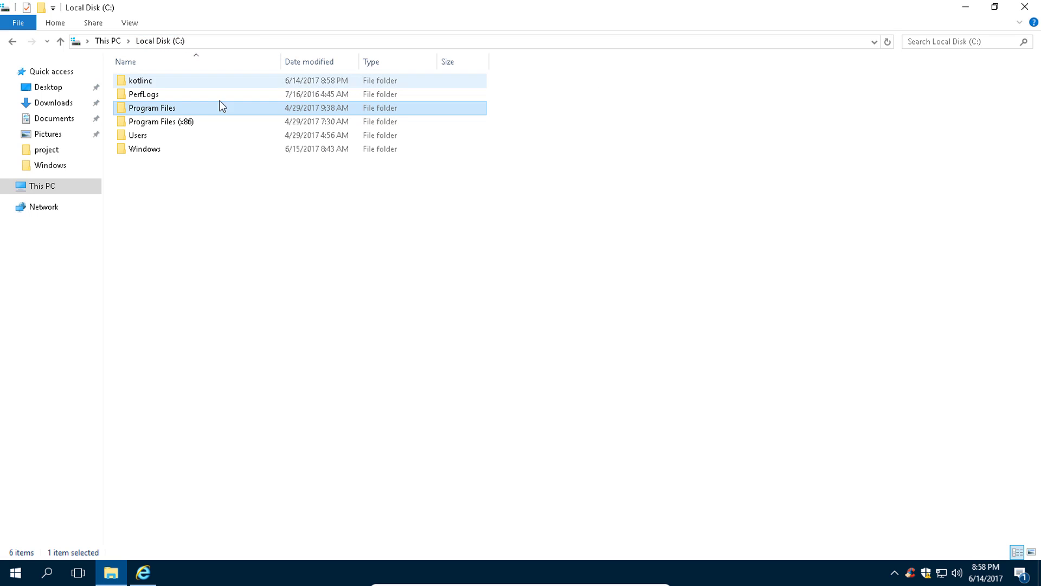
pyautogui.click(140, 80)
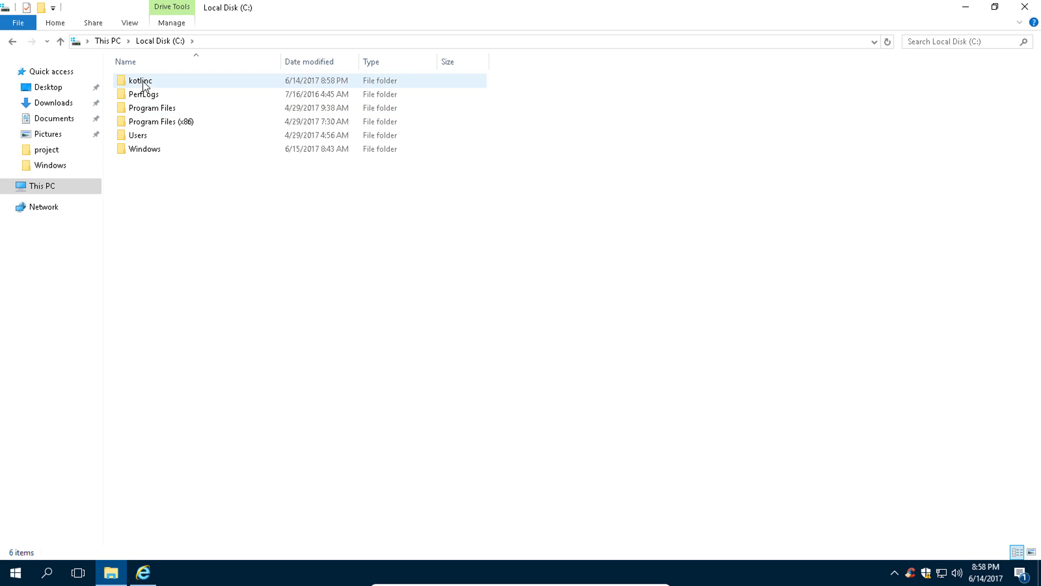
pyautogui.doubleClick(140, 81)
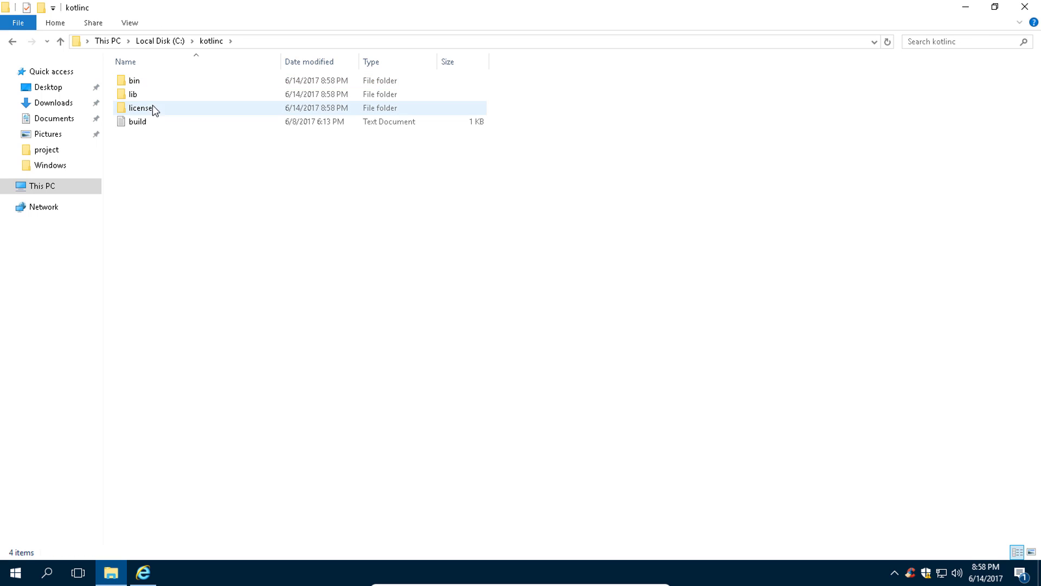
pyautogui.doubleClick(135, 79)
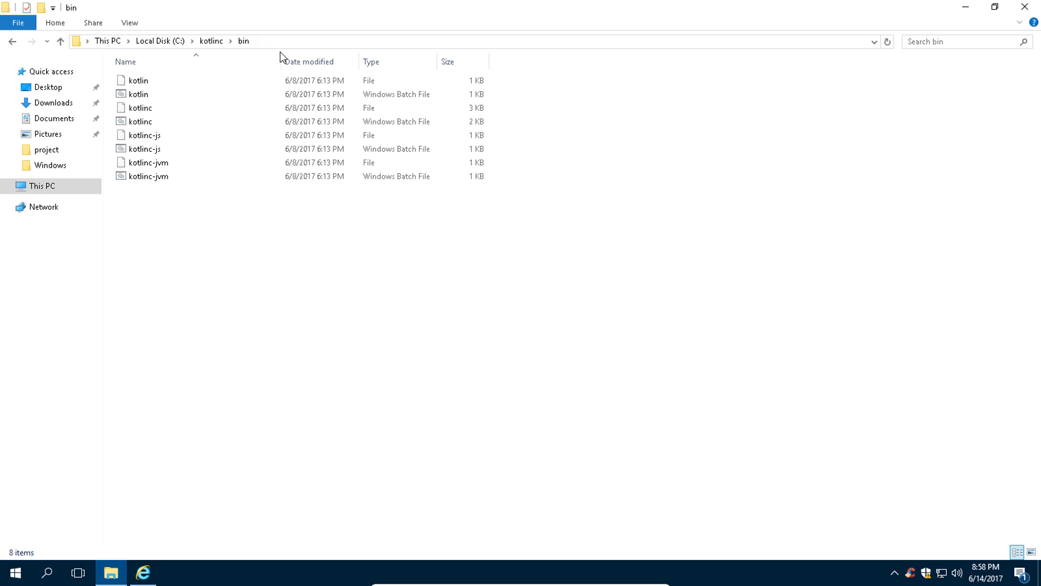
pyautogui.click(465, 41)
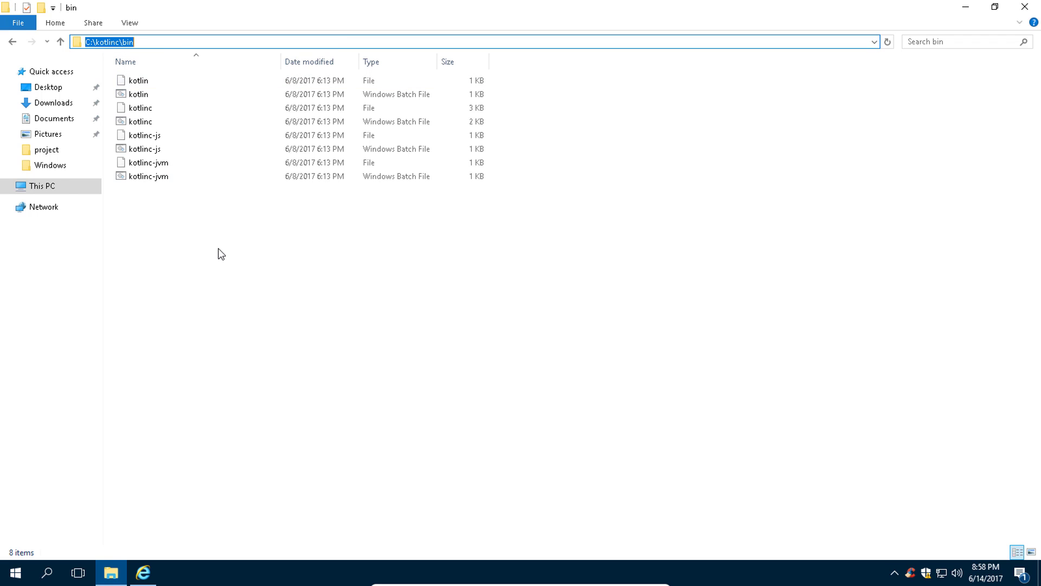
pyautogui.rightClick(40, 185)
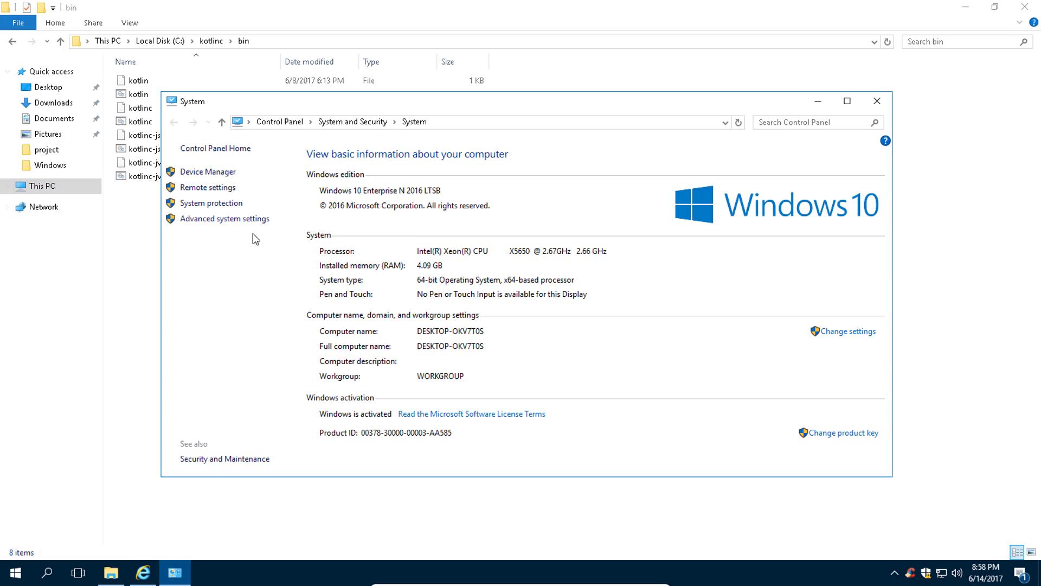
pyautogui.moveTo(234, 222)
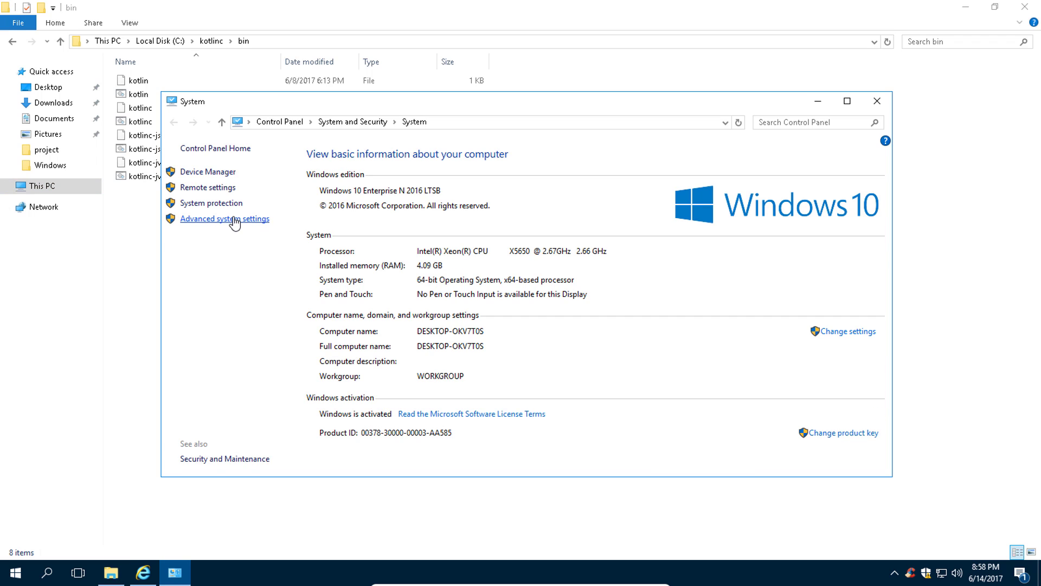
# Step: Reach Environment Variables from advanced system settings and edit the system Path variable
pyautogui.click(225, 218)
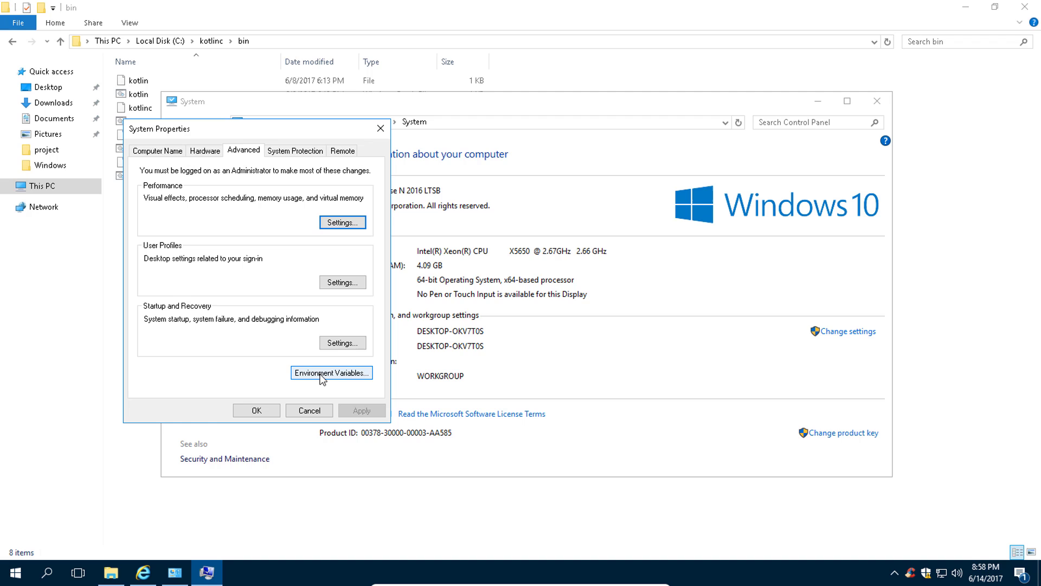
pyautogui.click(331, 372)
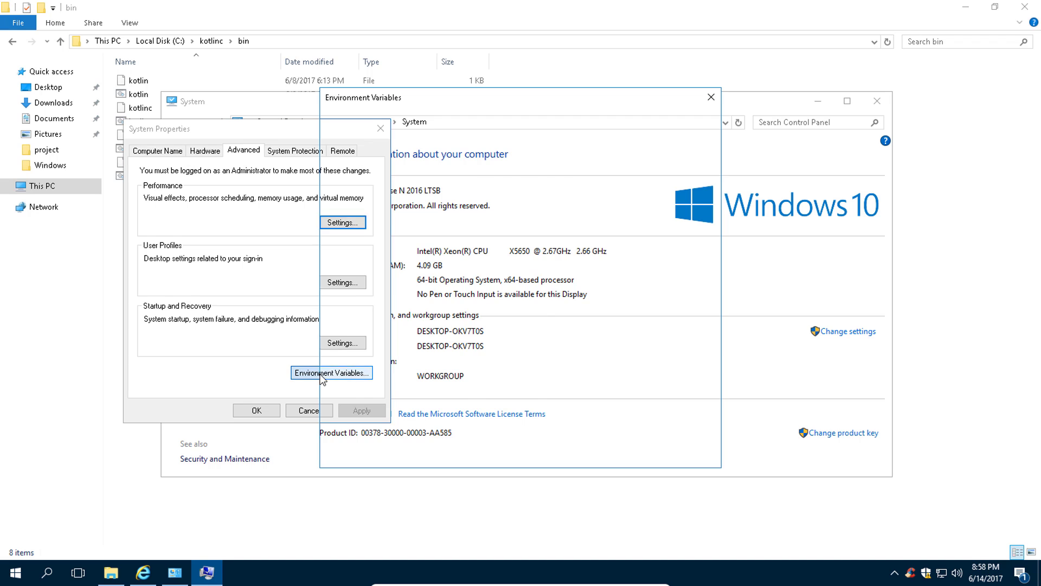
pyautogui.click(331, 372)
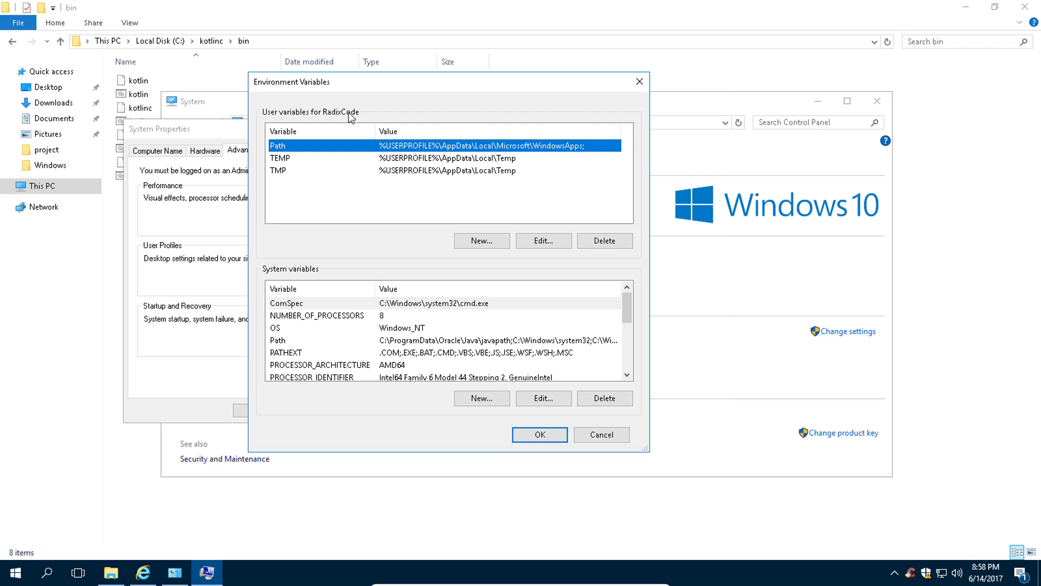
pyautogui.moveTo(404, 348)
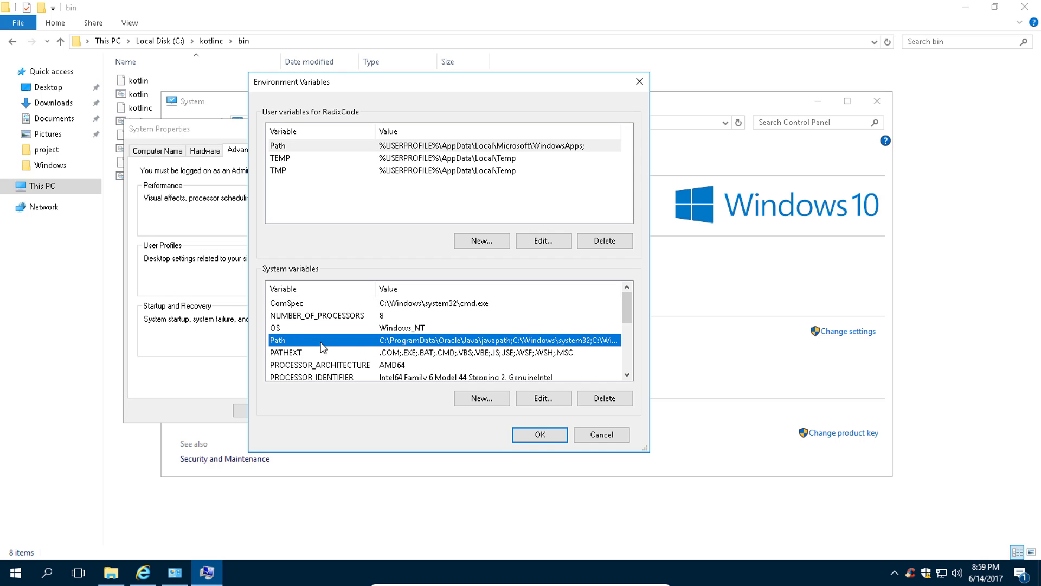
pyautogui.moveTo(542, 398)
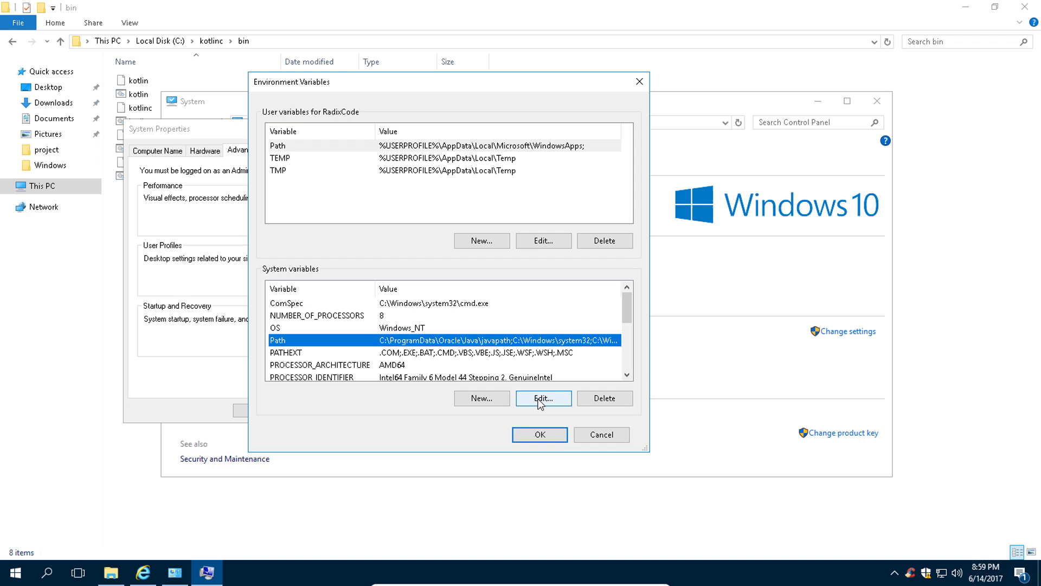
pyautogui.click(542, 398)
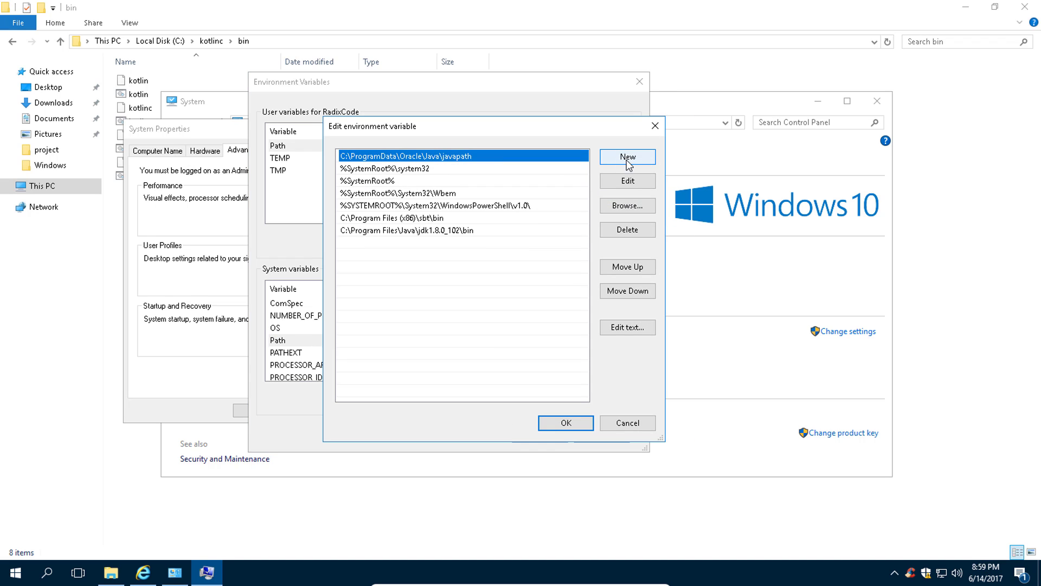
# Step: Add C:\kotlinc\bin as a new Path entry and OK through the dialogs
pyautogui.click(625, 156)
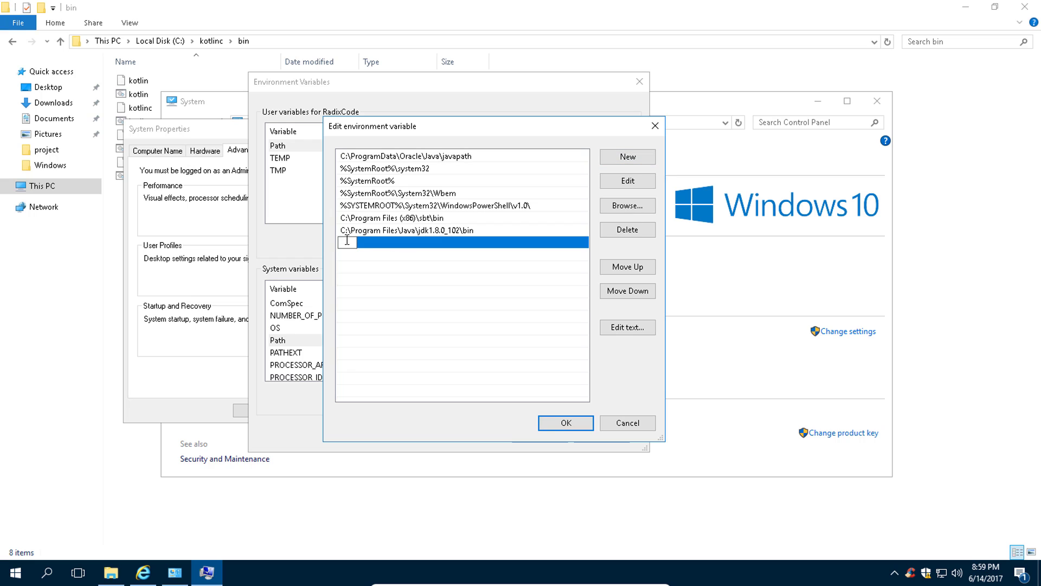
pyautogui.write('C:\\kotlinc\\bin')
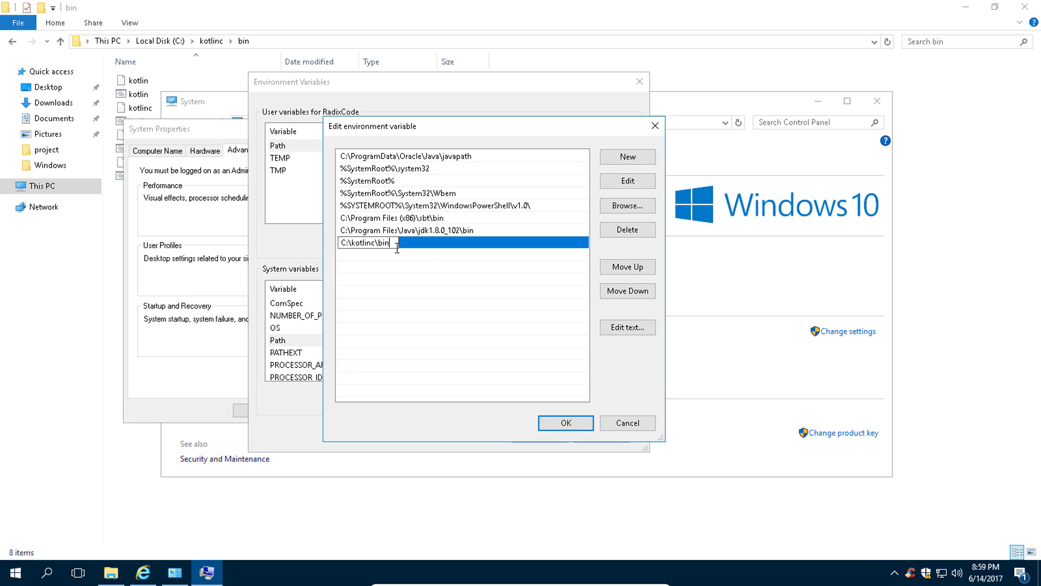
pyautogui.moveTo(565, 423)
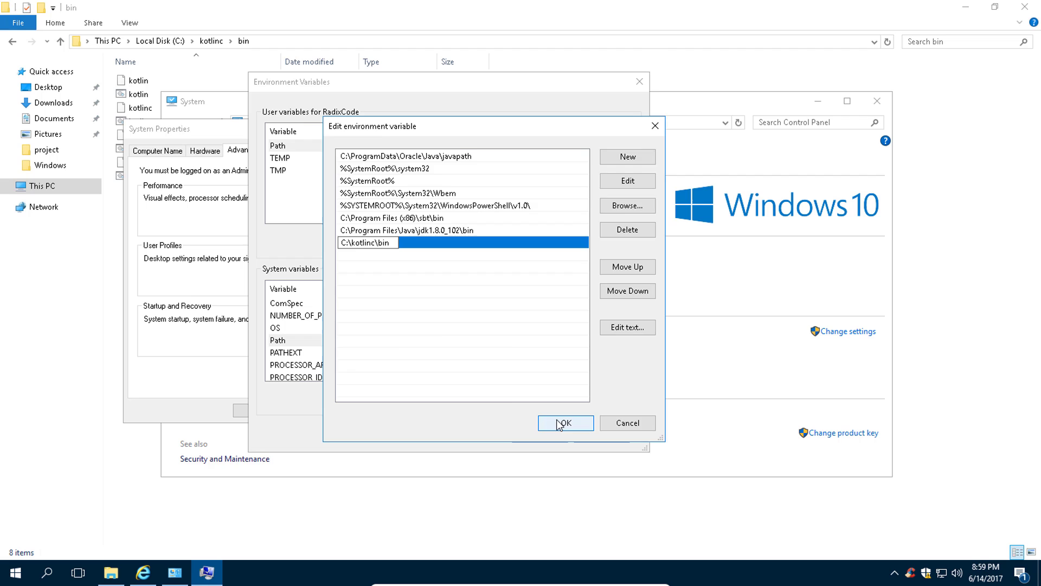
pyautogui.click(566, 423)
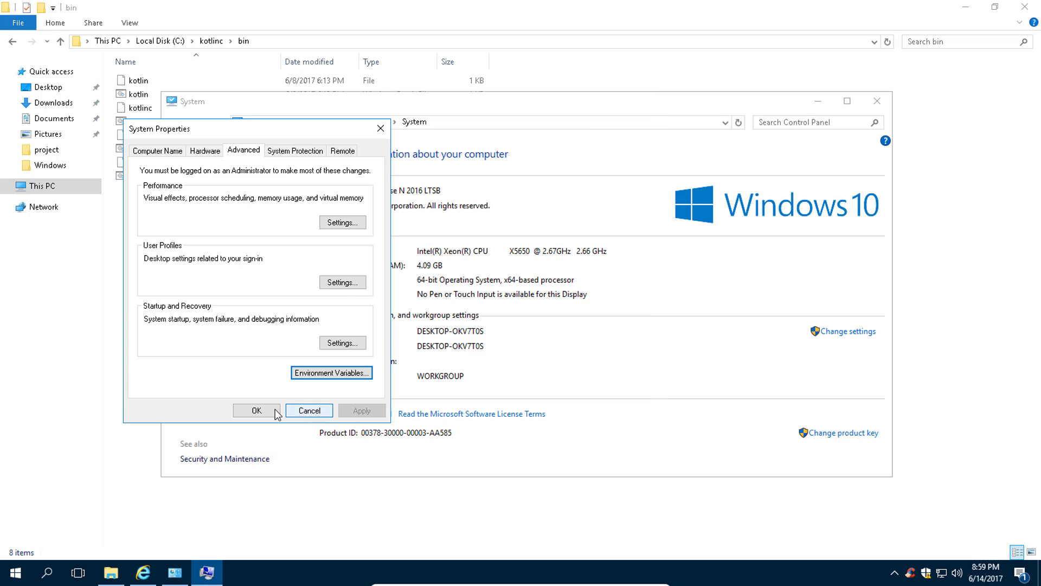
pyautogui.click(258, 410)
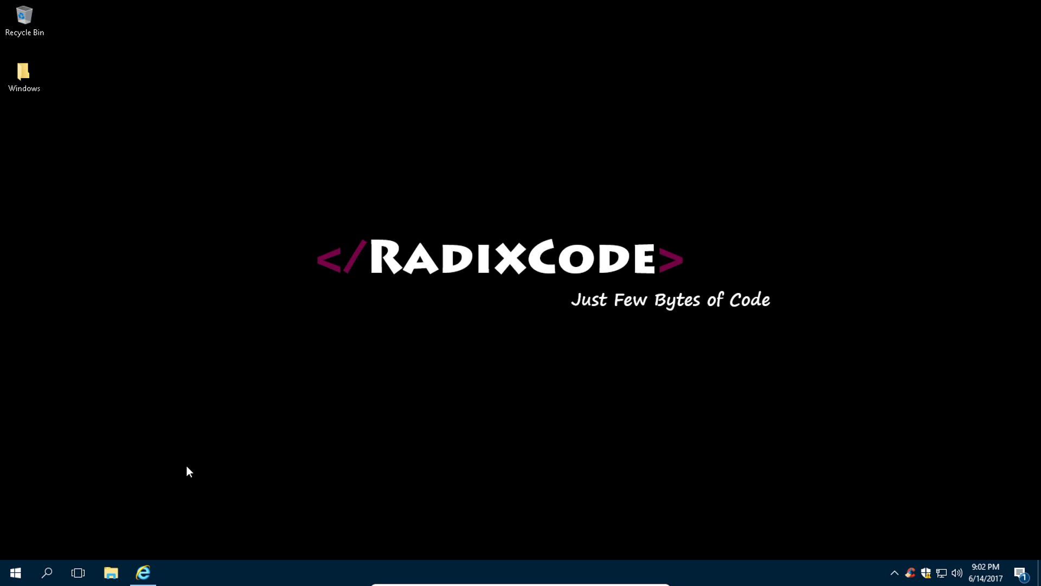
# Step: Write the signature fun main(args : Array<String>) in a new Notepad document
pyautogui.click(47, 572)
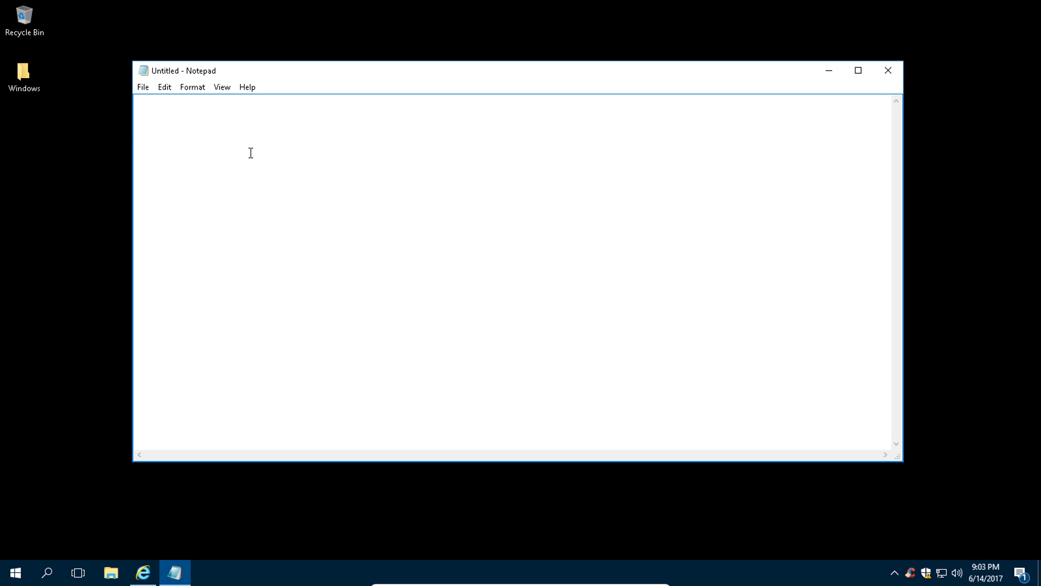
pyautogui.write('fun main')
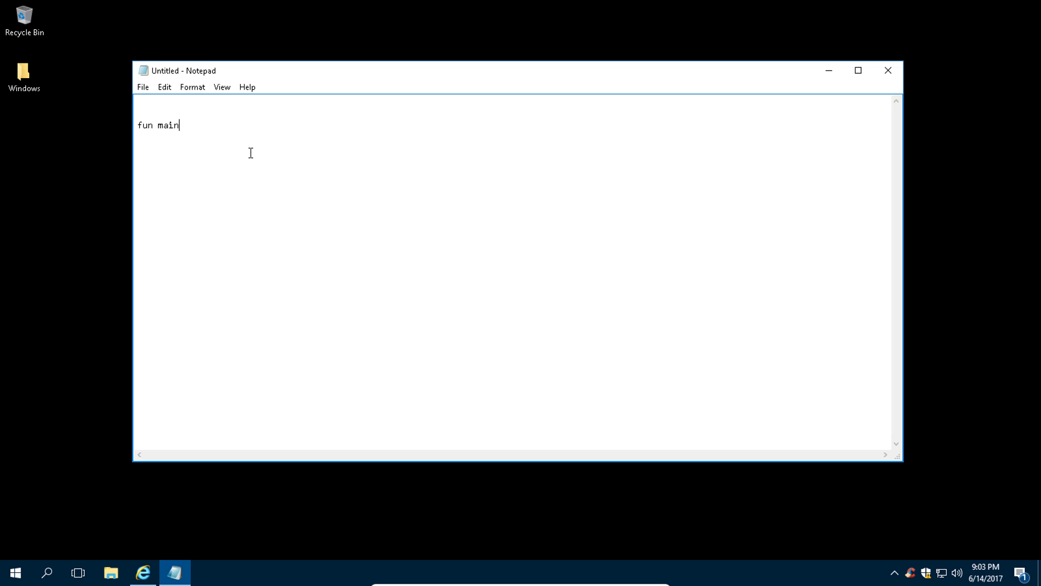
pyautogui.write('()')
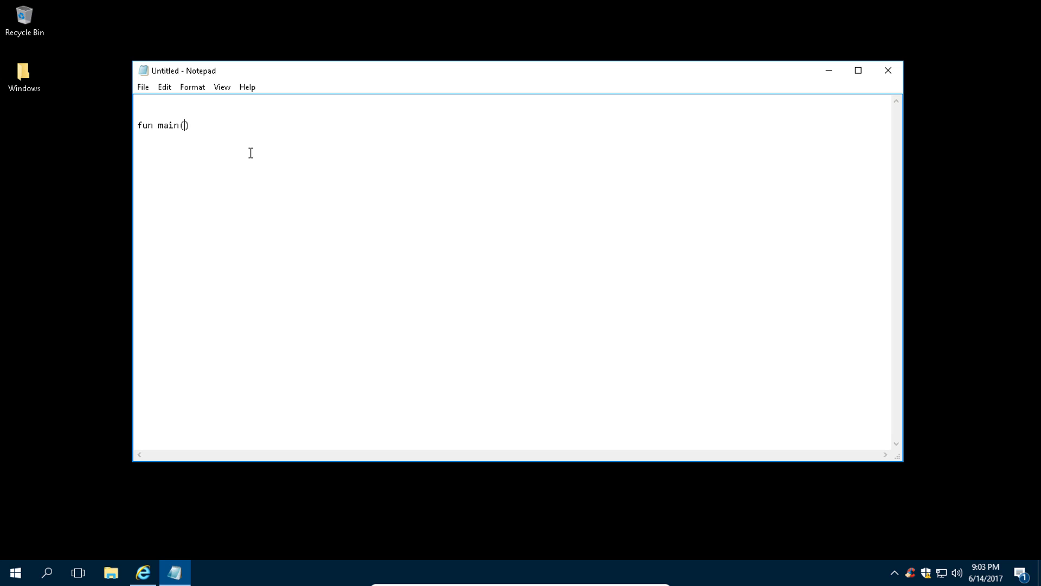
pyautogui.write('args :')
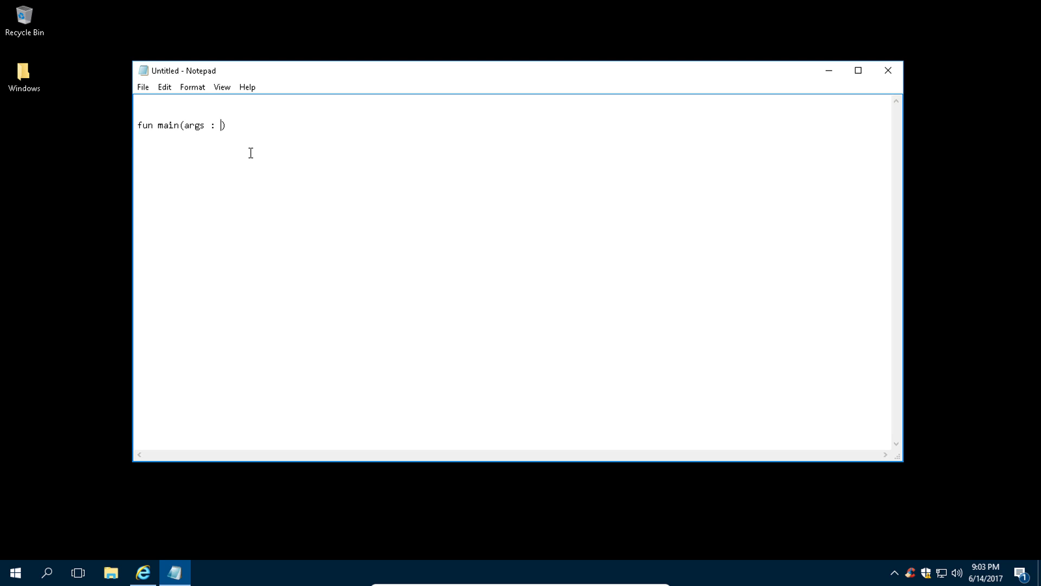
pyautogui.write('Array')
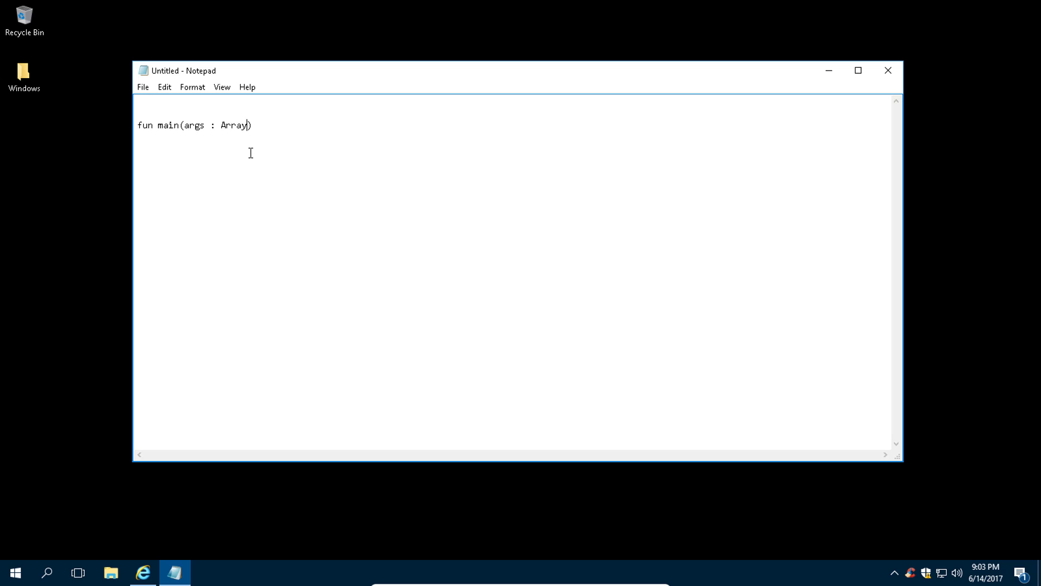
pyautogui.write('<>')
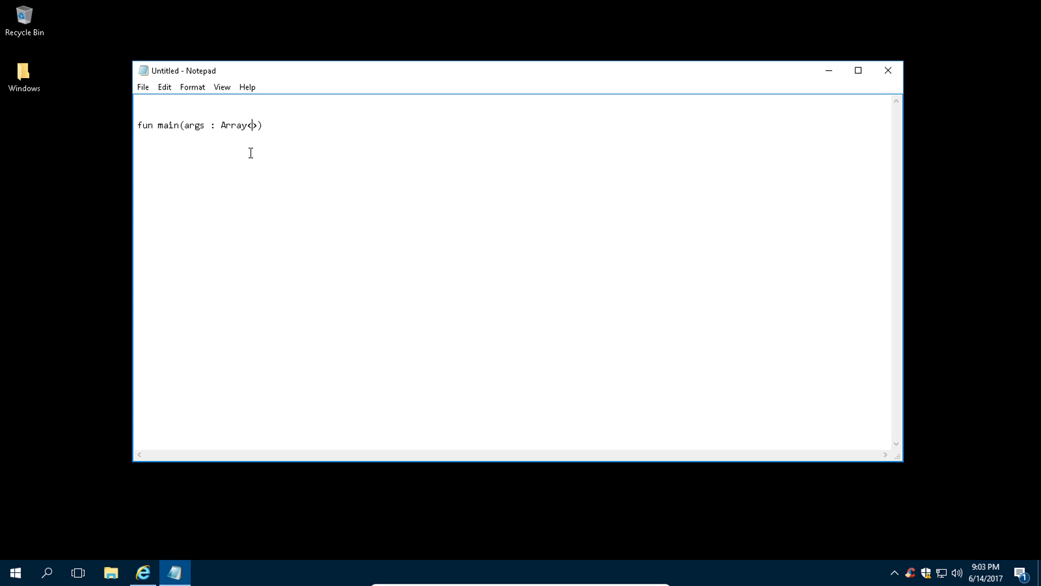
pyautogui.write('String')
pyautogui.write('pri')
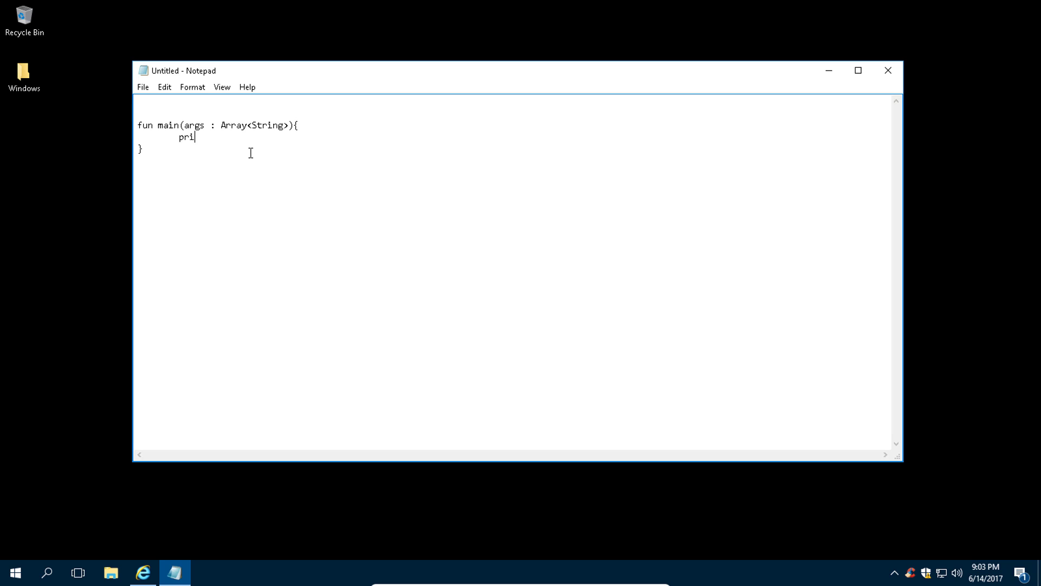
# Step: Fill the main body with println("Hello World")
pyautogui.write('ntln("")')
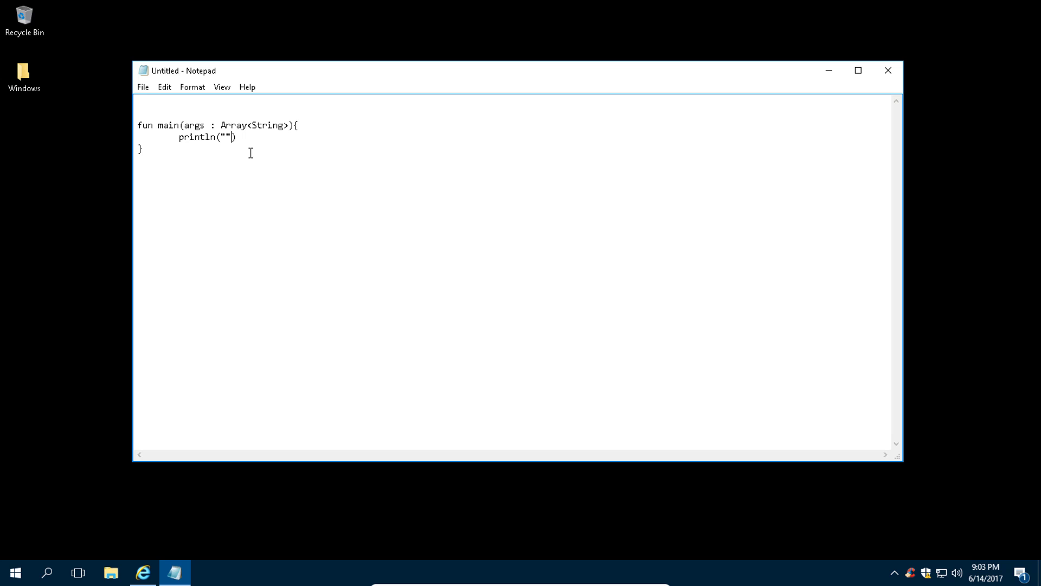
pyautogui.write('Hello')
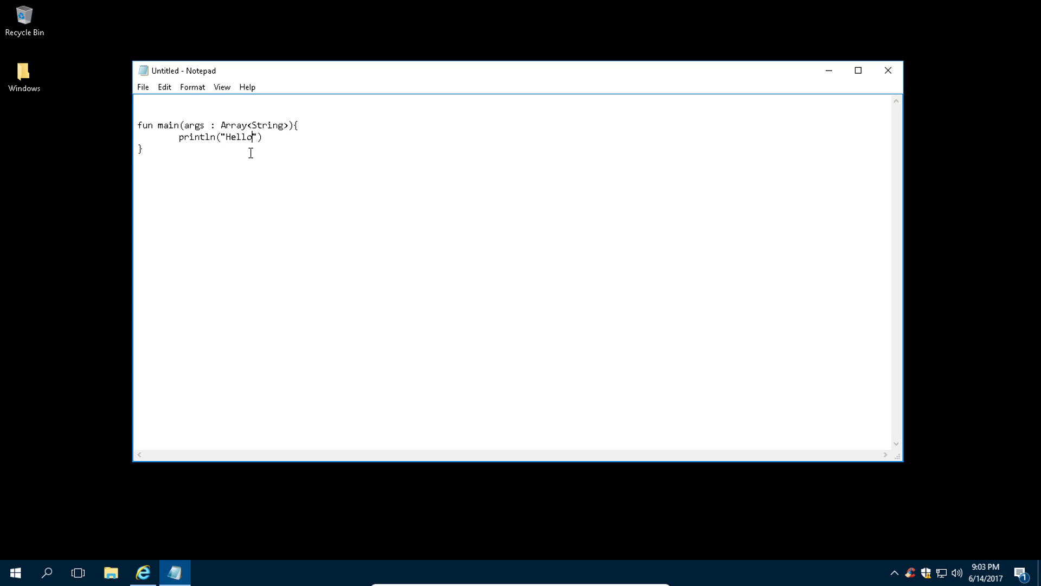
pyautogui.write('World')
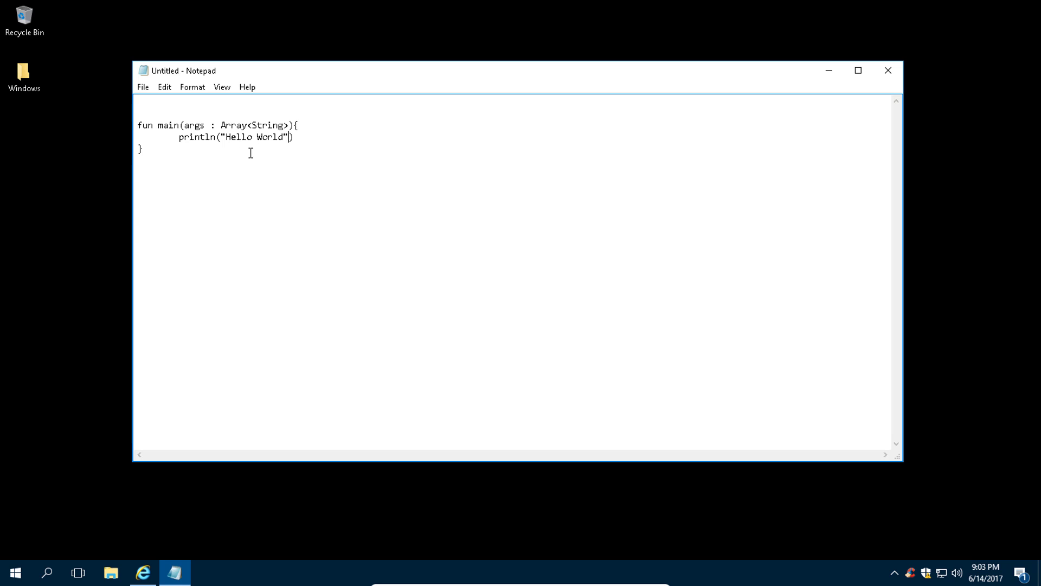
# Step: Save the program to the Desktop as HelloWorld.kt with type All Files
pyautogui.click(142, 87)
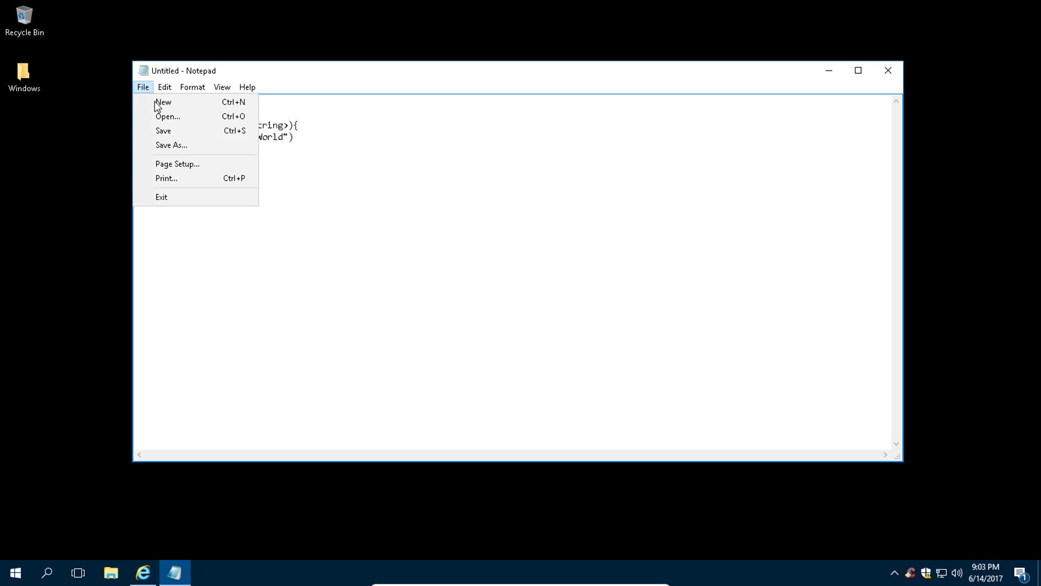
pyautogui.click(170, 144)
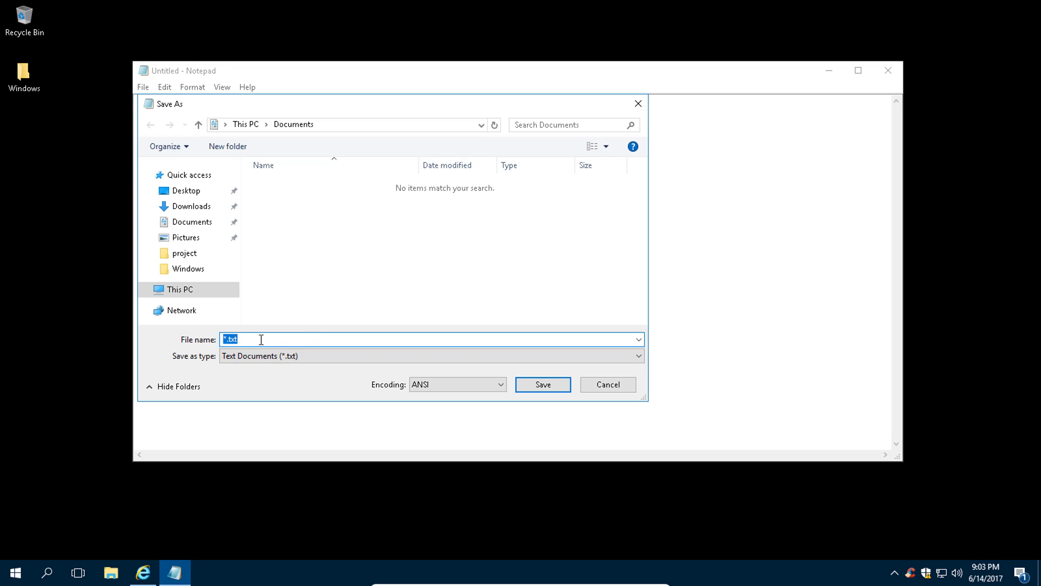
pyautogui.click(185, 191)
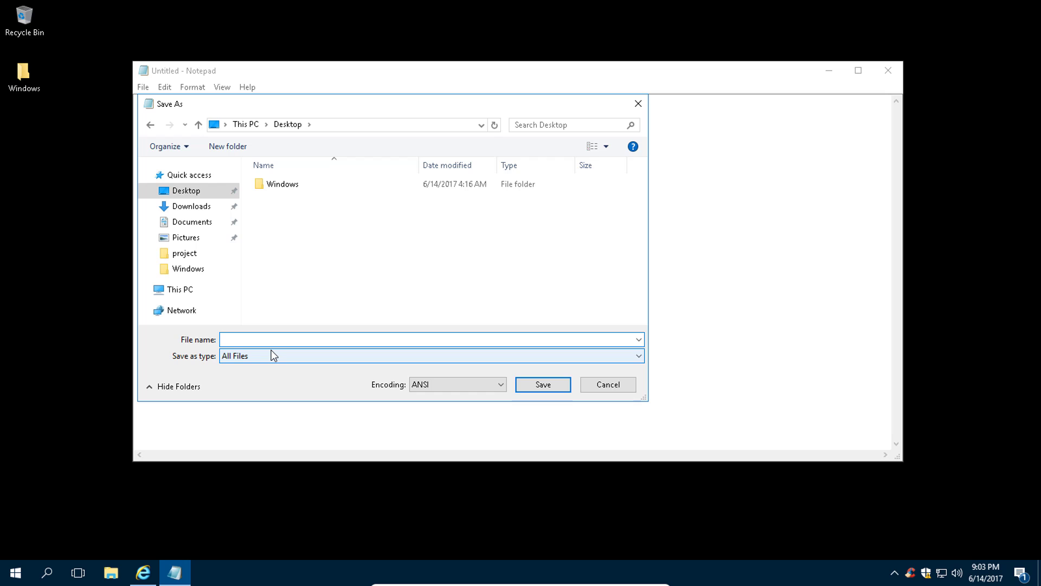
pyautogui.write('Hellow')
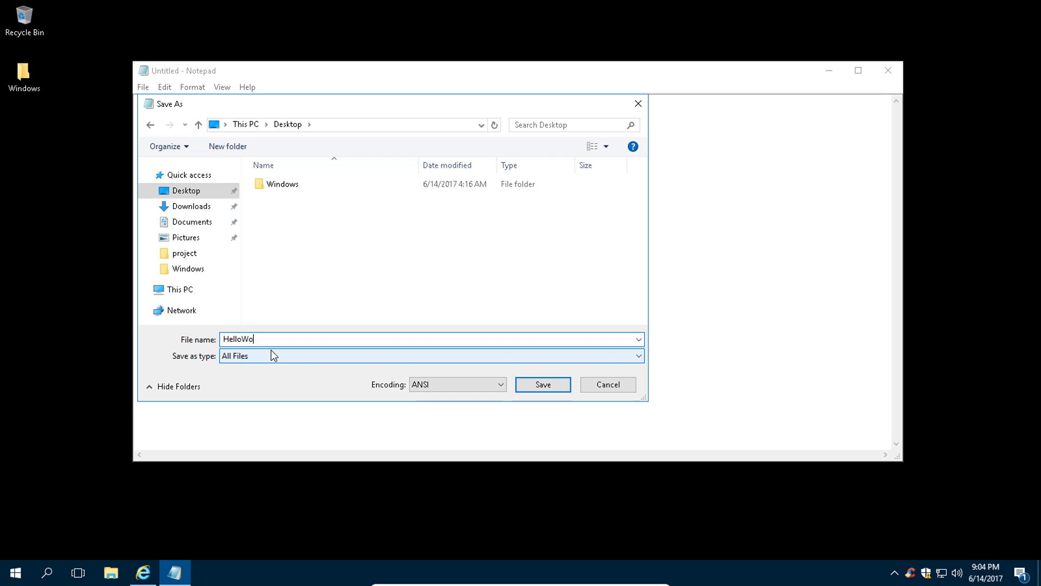
pyautogui.write('rld')
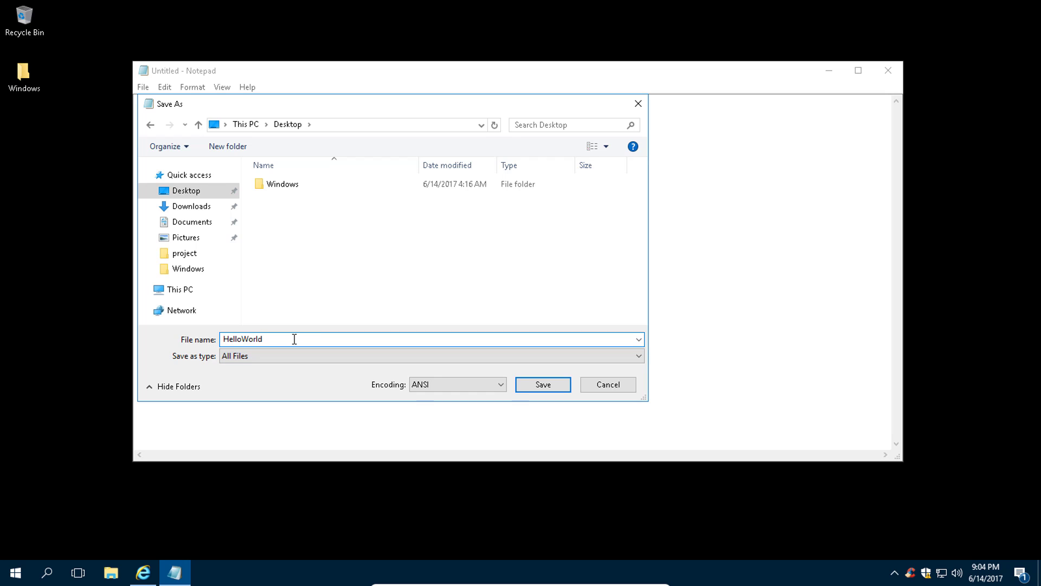
pyautogui.write('.')
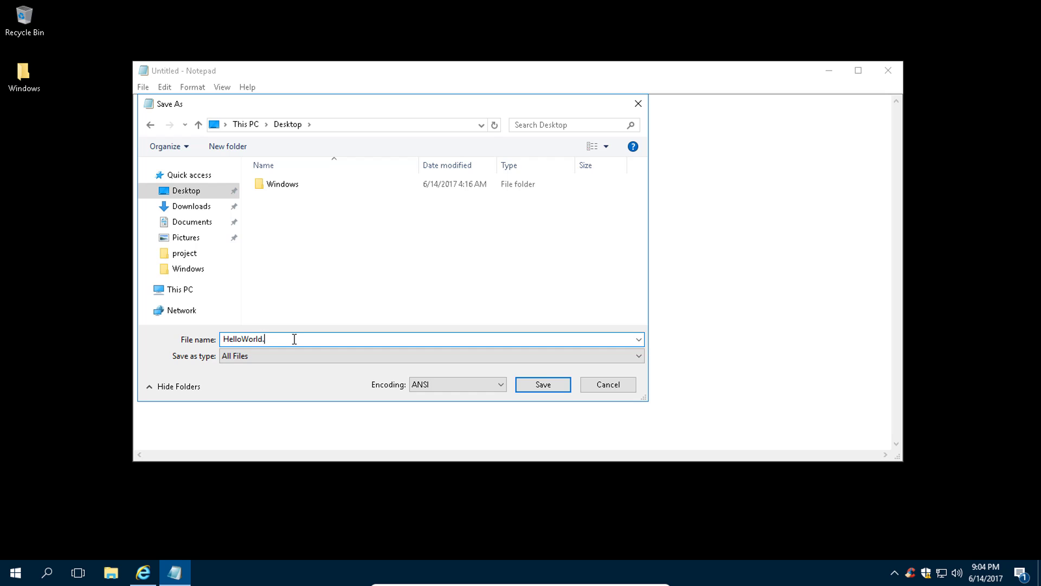
pyautogui.write('kt')
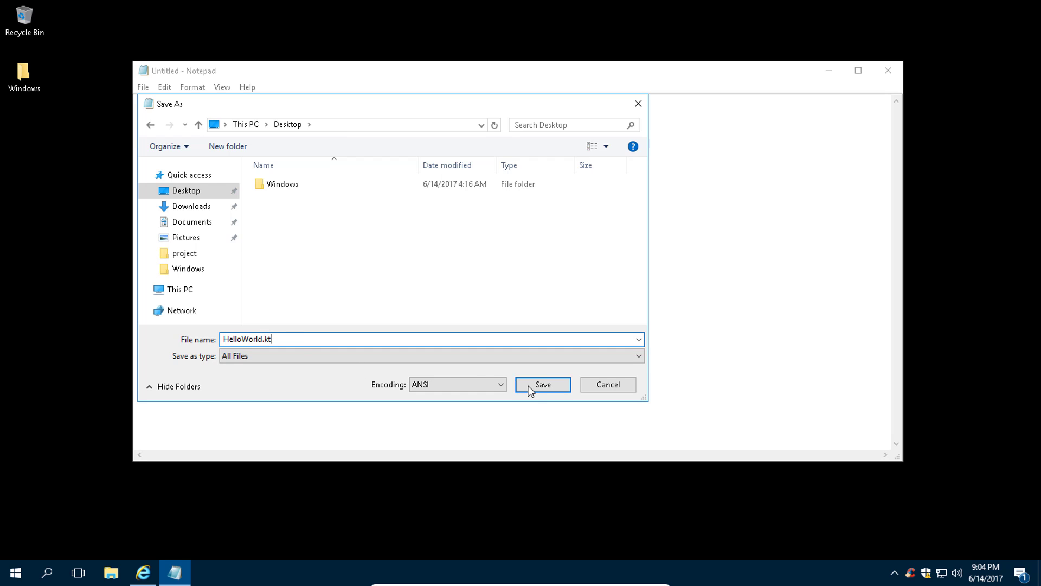
pyautogui.click(543, 384)
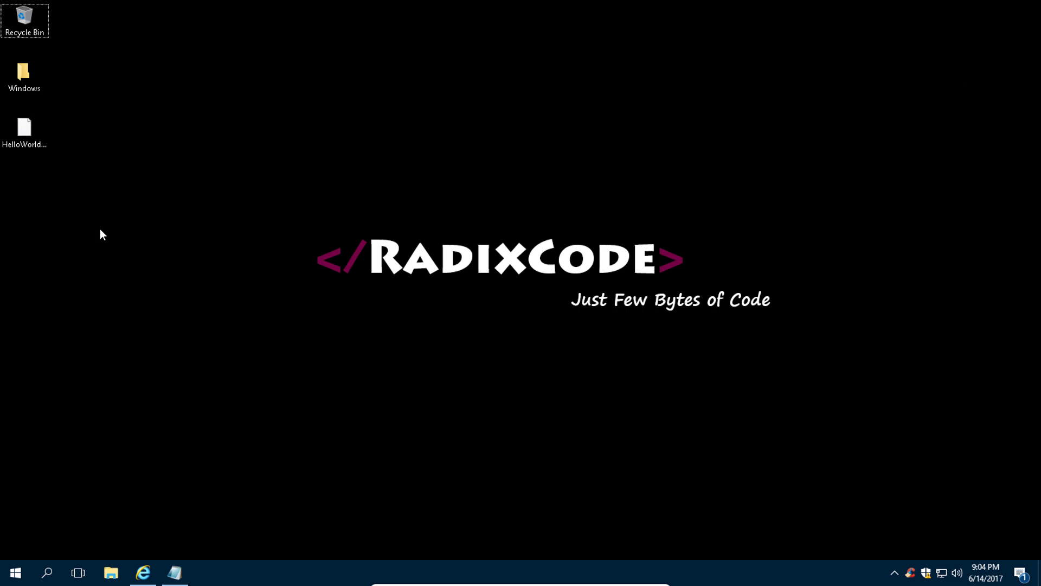
pyautogui.moveTo(95, 233)
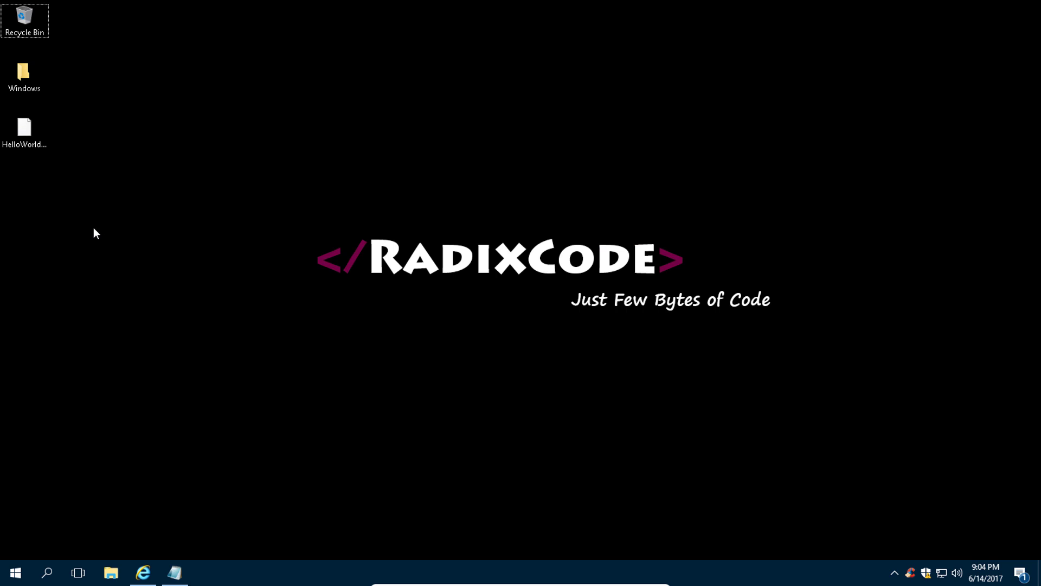
# Step: Use the desktop's 'Open command window here' to get a prompt in the Desktop folder
pyautogui.rightClick(95, 232)
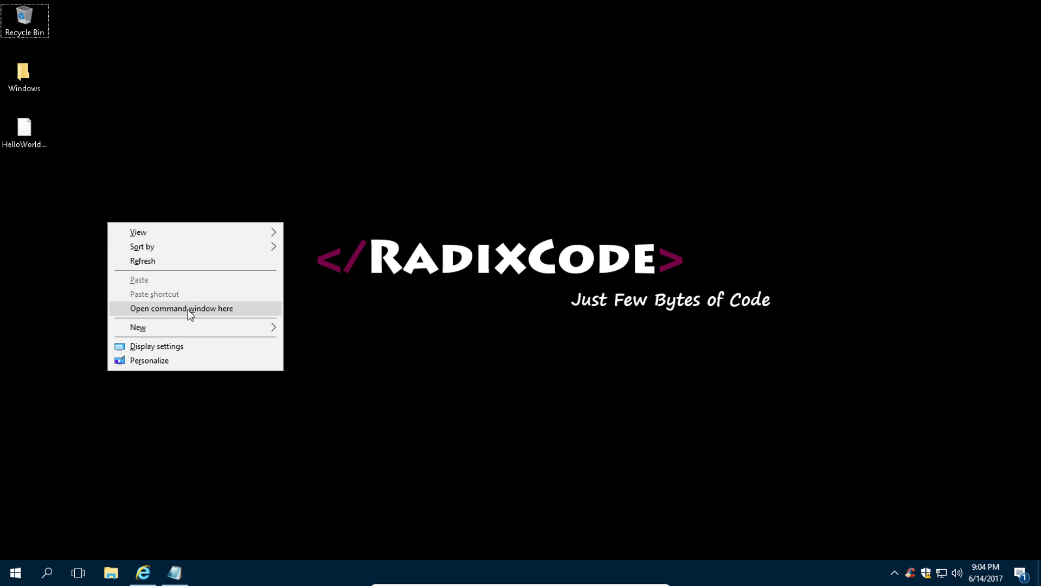
pyautogui.moveTo(167, 313)
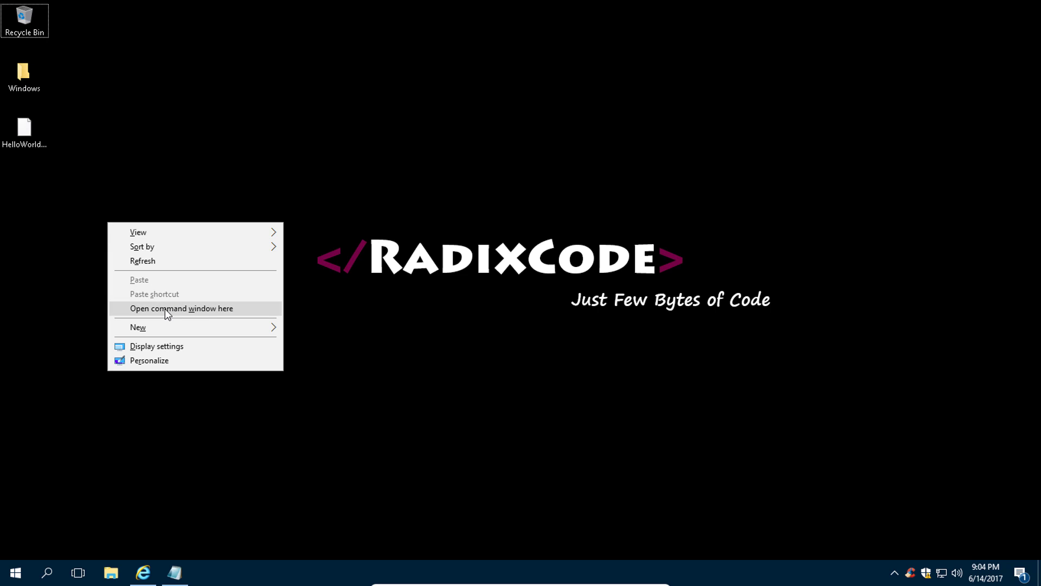
pyautogui.click(181, 308)
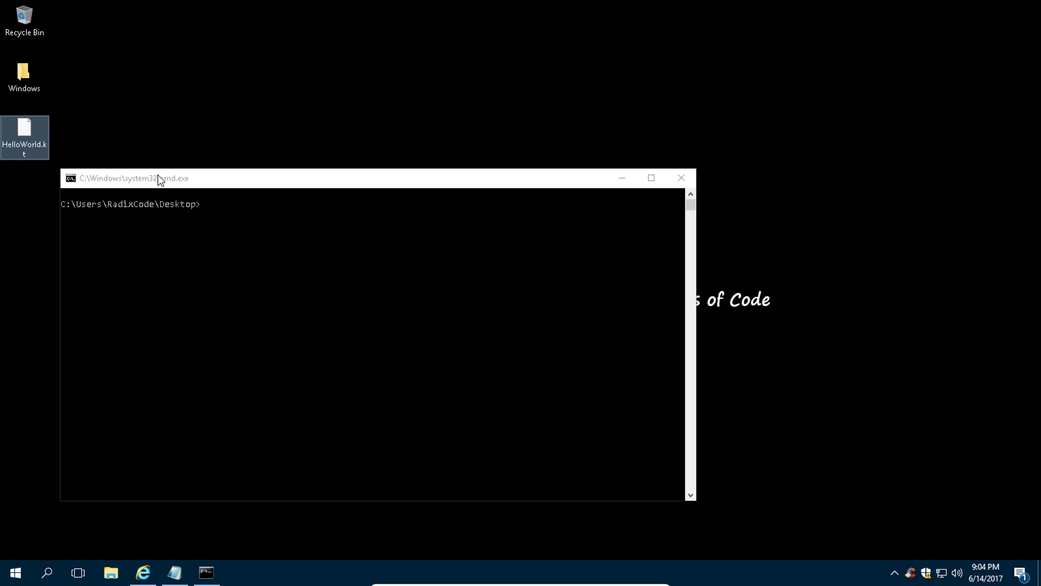
# Step: Compile with 'kotlinc HelloWorld.kt', producing HelloWorldKt.class and META-INF on the Desktop
pyautogui.click(344, 329)
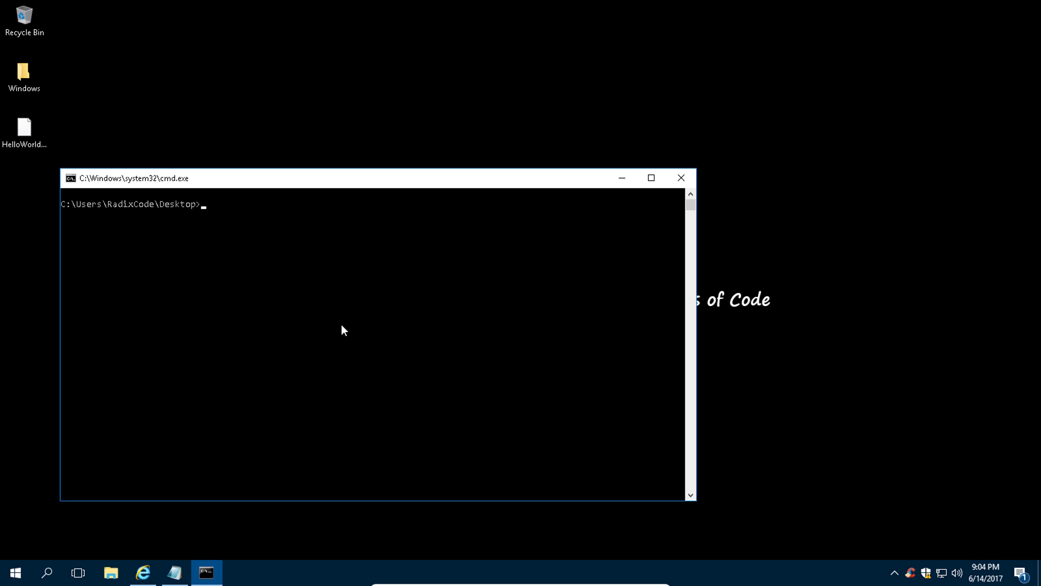
pyautogui.write('kotlinc')
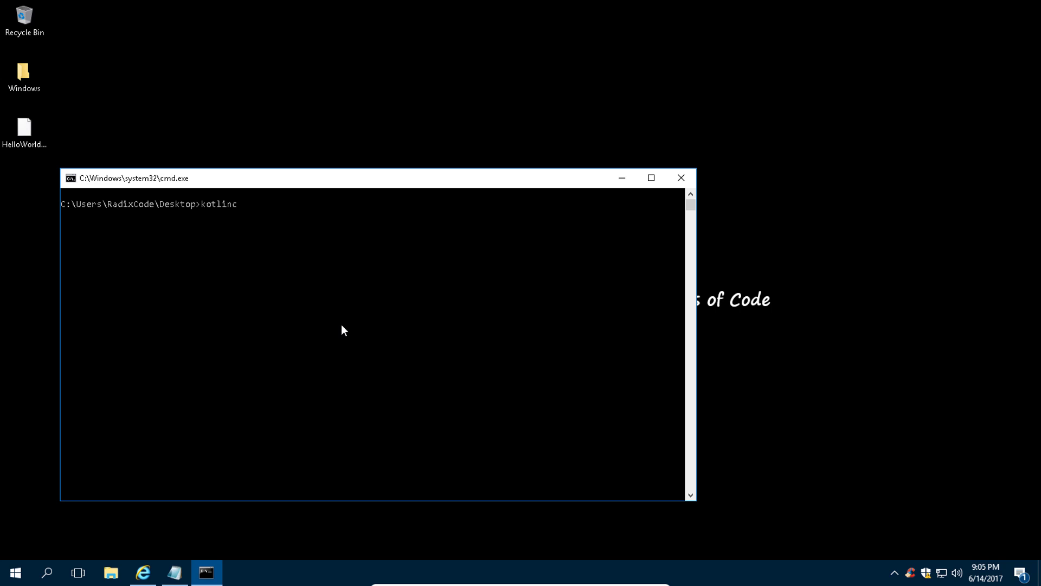
pyautogui.write('HelloWorld.kt')
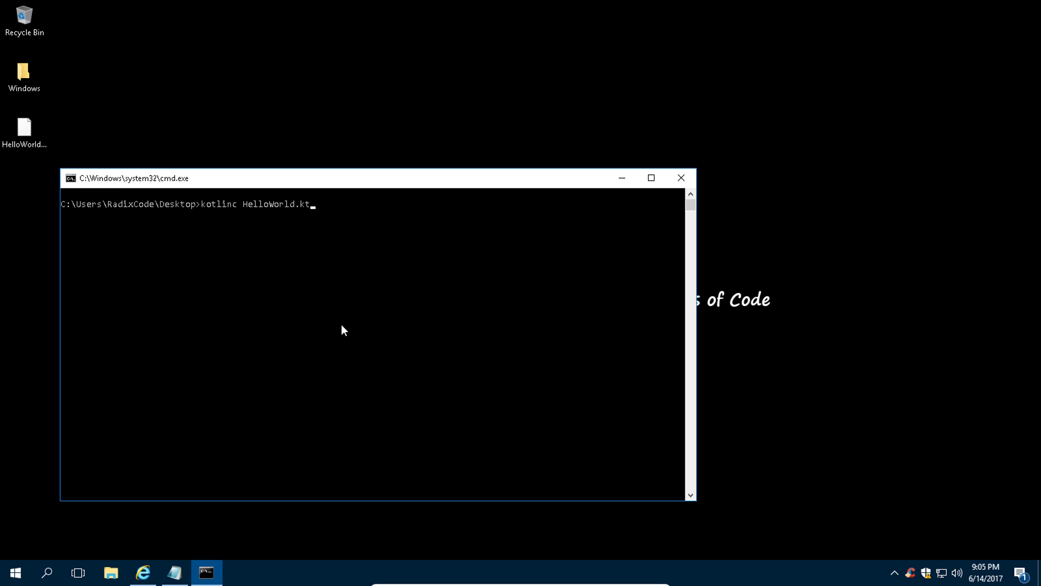
pyautogui.press('Return')
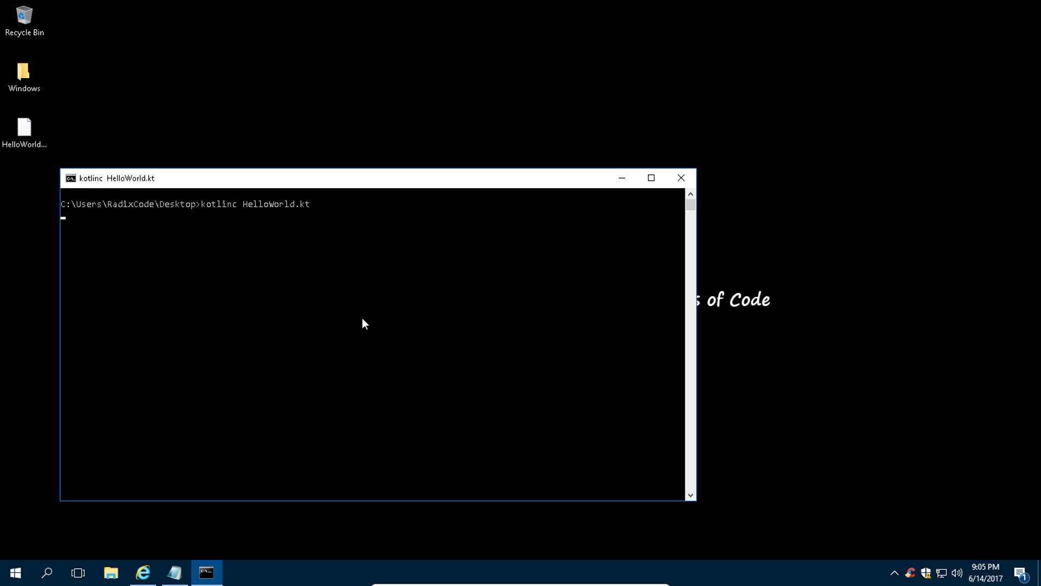
pyautogui.press('Return')
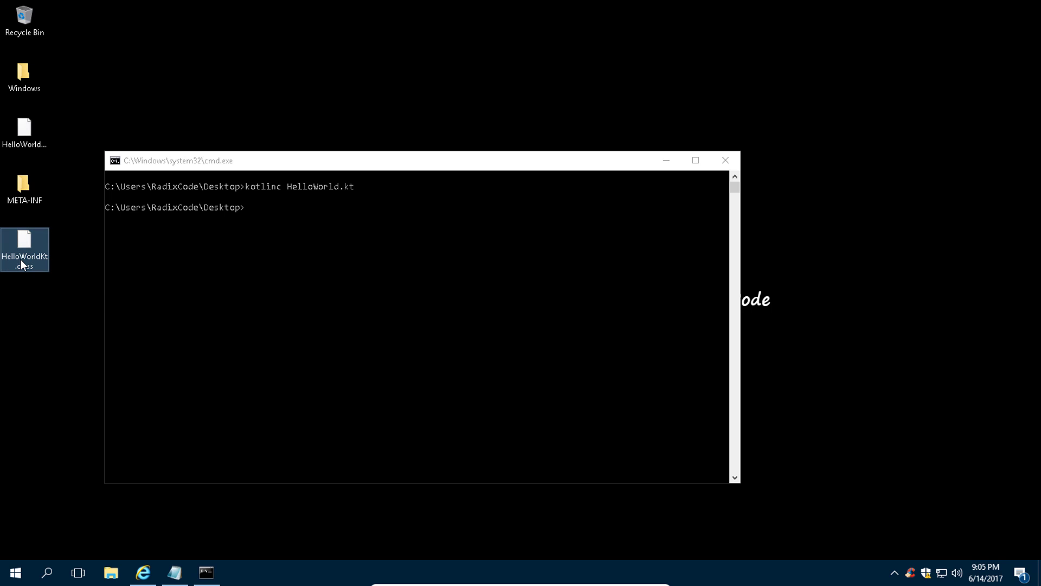
pyautogui.moveTo(40, 272)
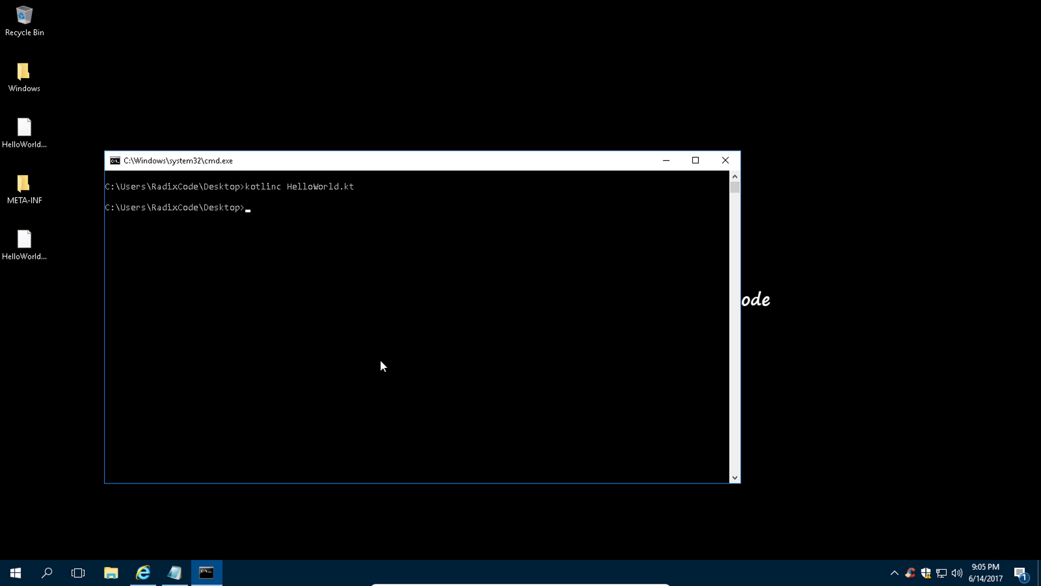
# Step: Run 'kotlin HelloWorldKt' so the console prints Hello World
pyautogui.write('kotl')
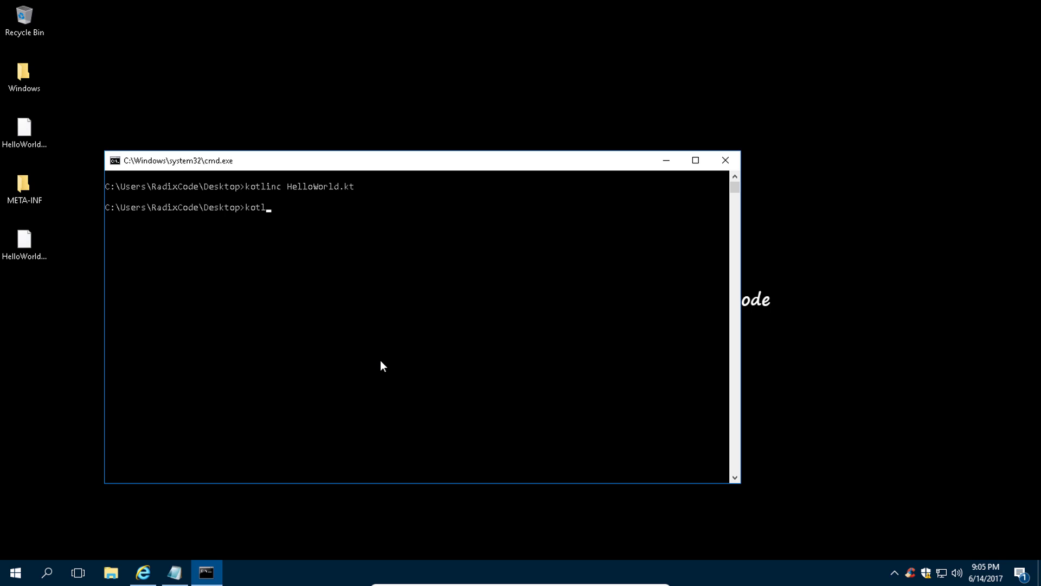
pyautogui.write('in')
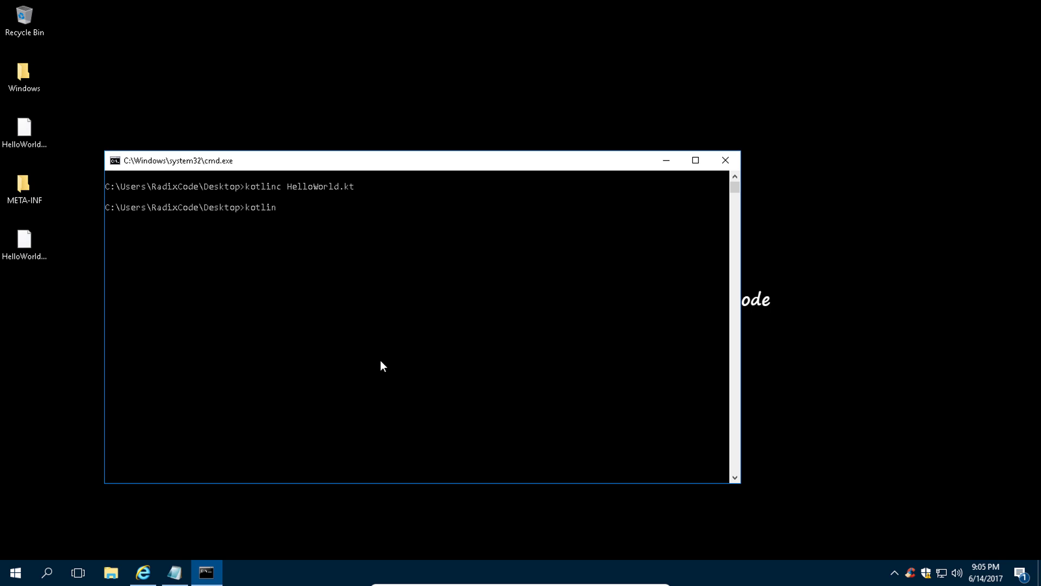
pyautogui.write('HelloWorld.kt')
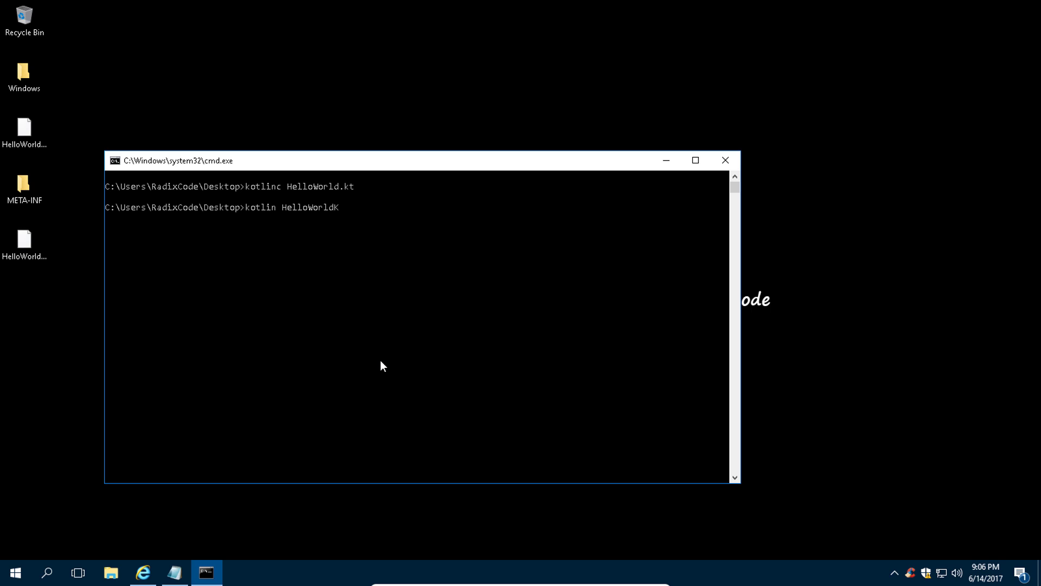
pyautogui.write('t')
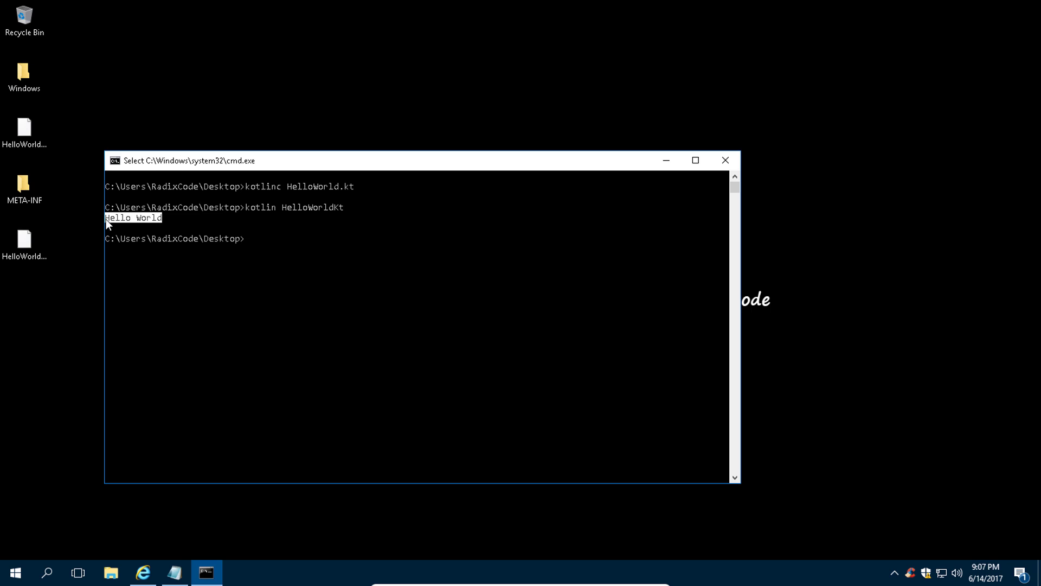
pyautogui.moveTo(202, 332)
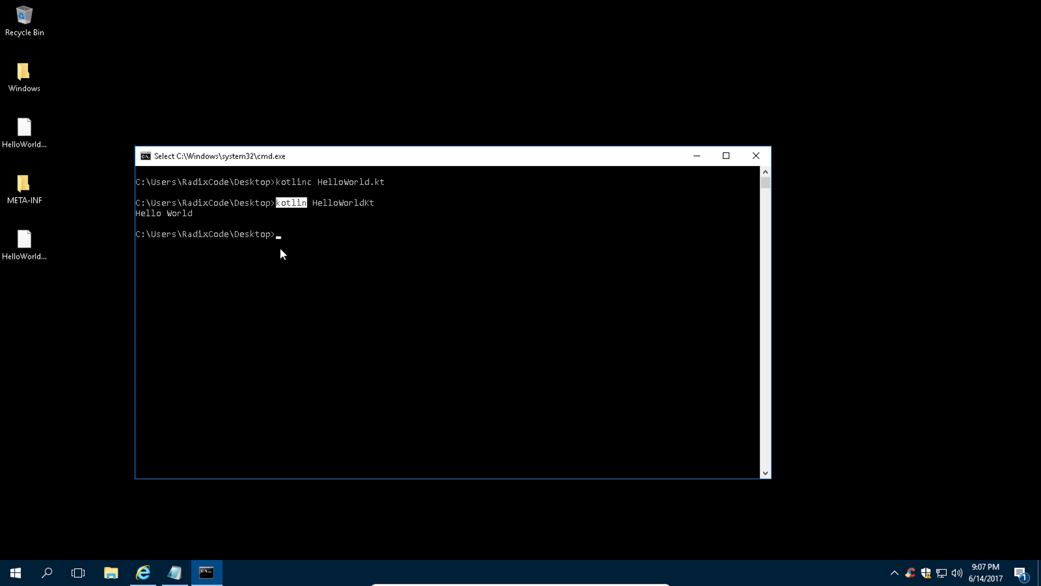
pyautogui.moveTo(415, 276)
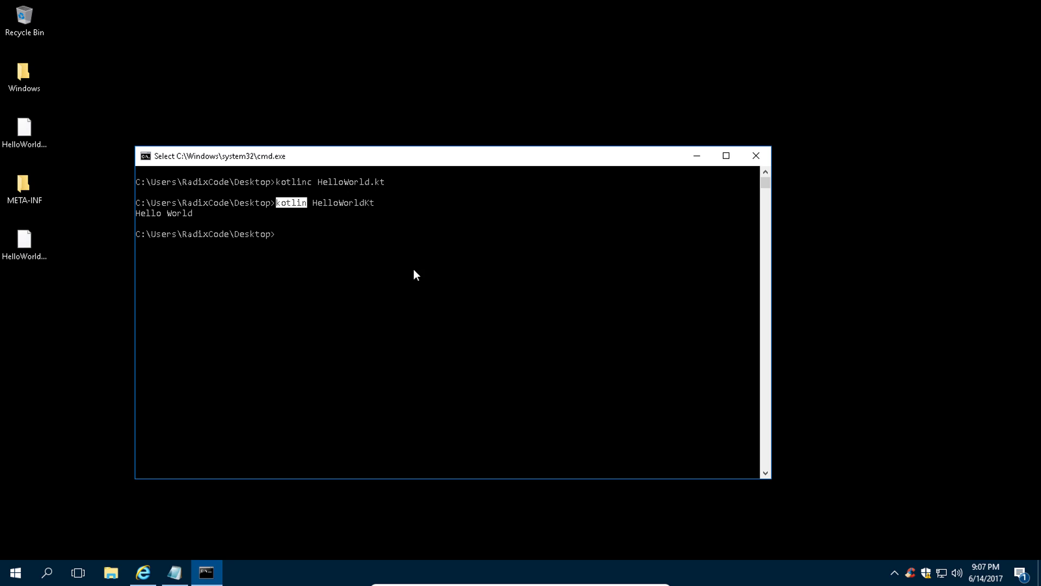
pyautogui.moveTo(299, 193)
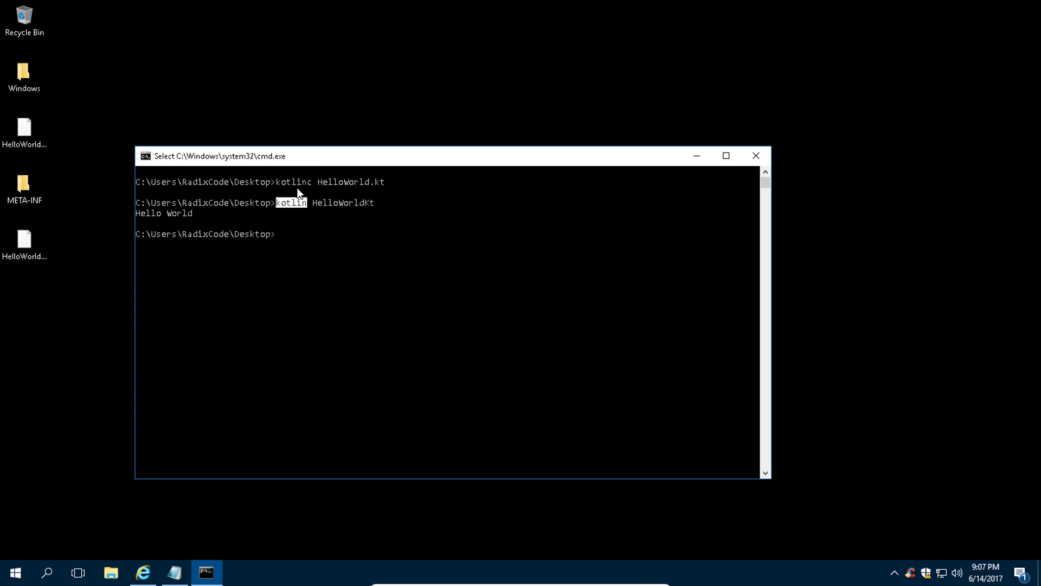
pyautogui.moveTo(318, 204)
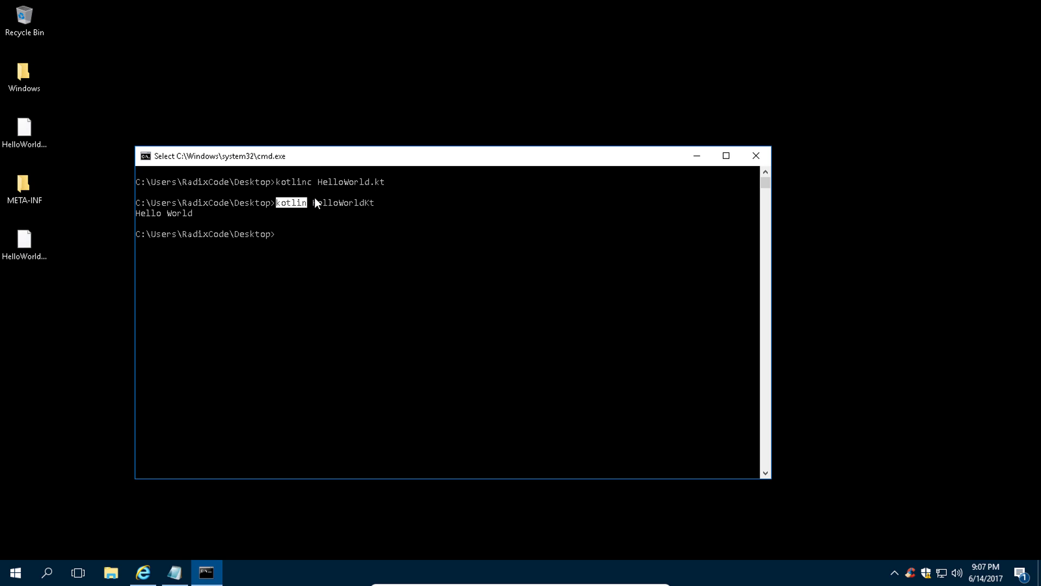